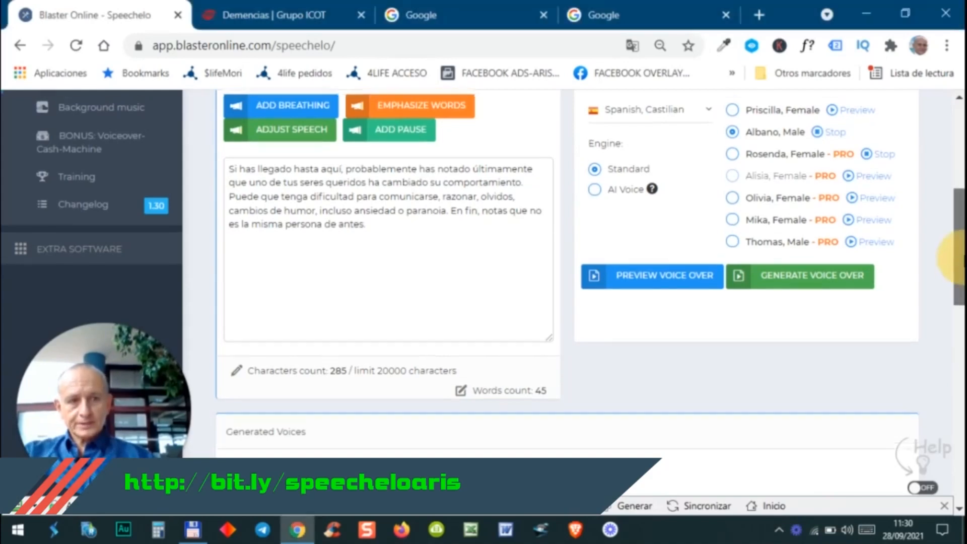
Select the Priscilla female voice, sample it, and preview the full Spanish voice-over.
scroll(up, 3)
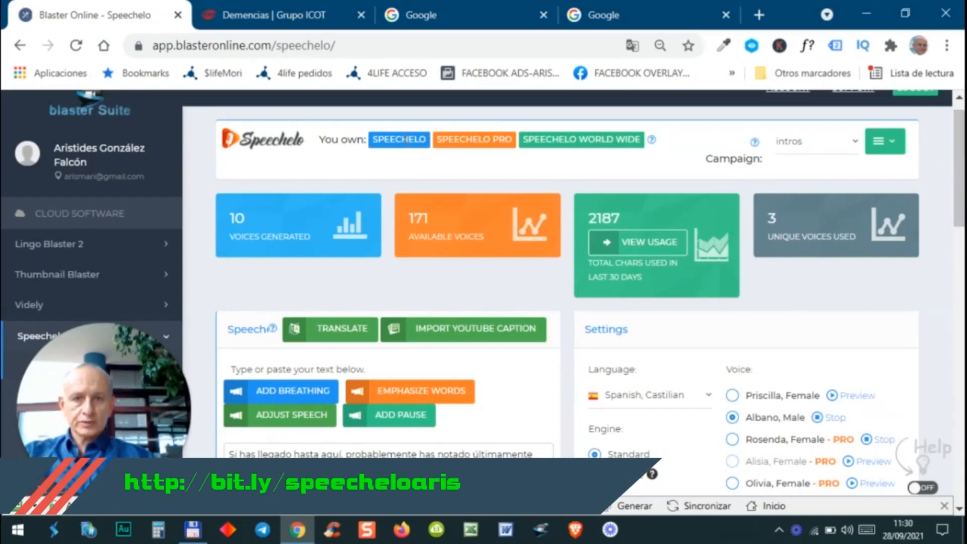
mouse_move(648, 151)
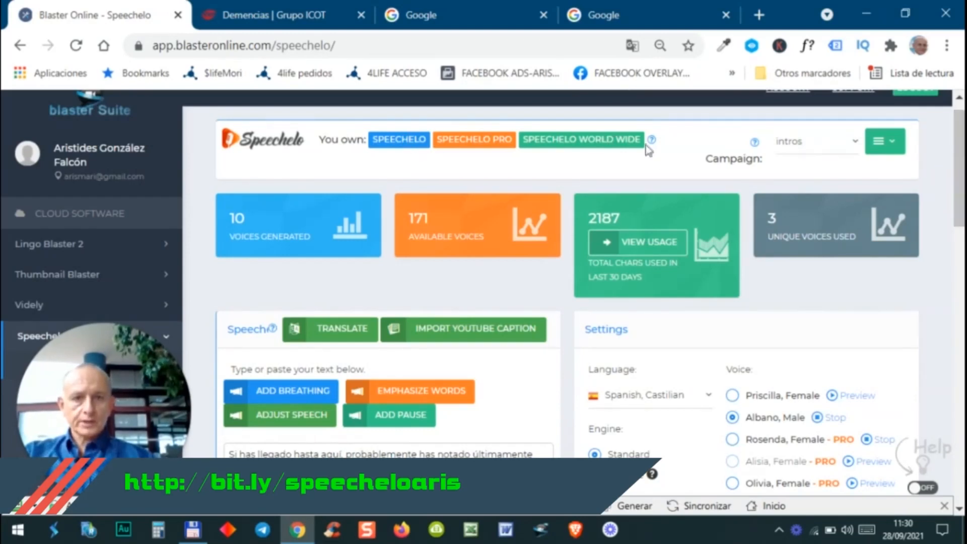
scroll(down, 3)
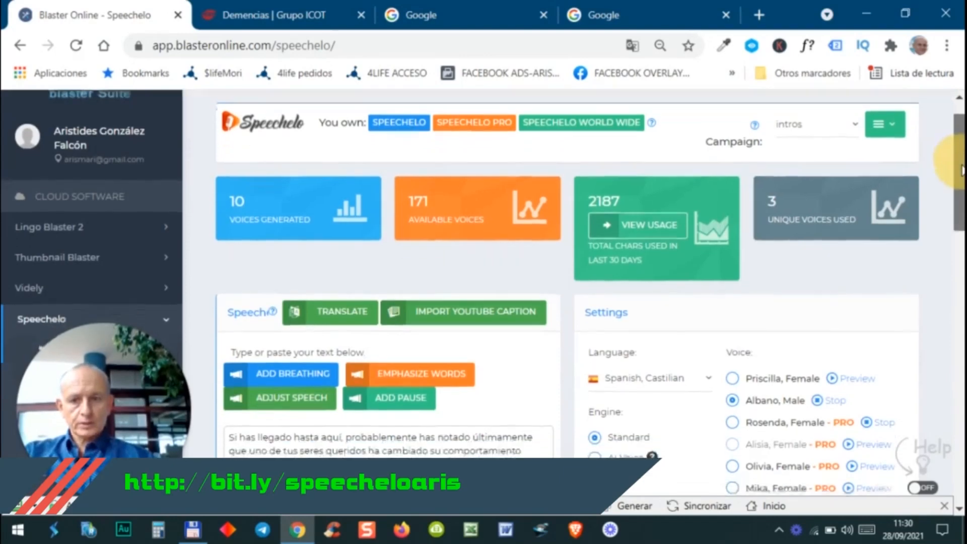
scroll(down, 3)
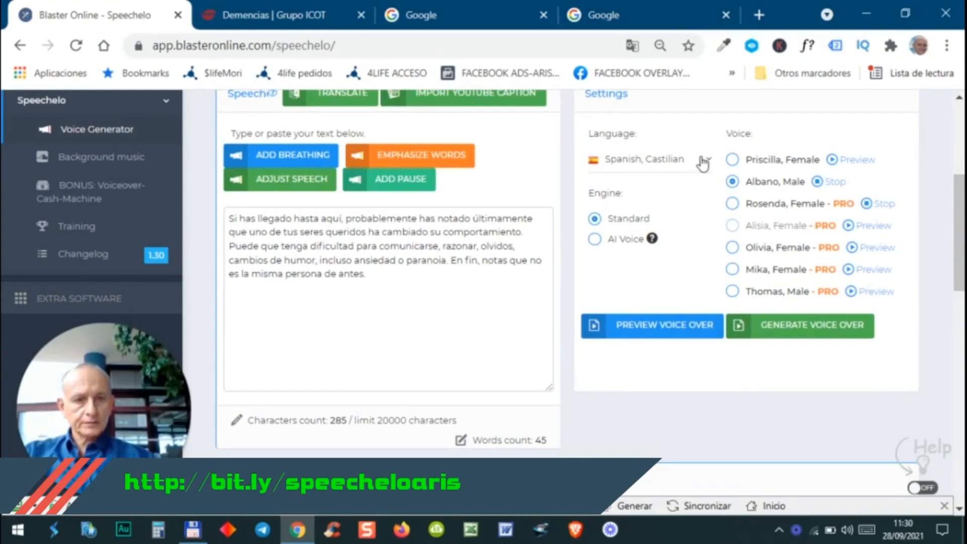
mouse_move(648, 189)
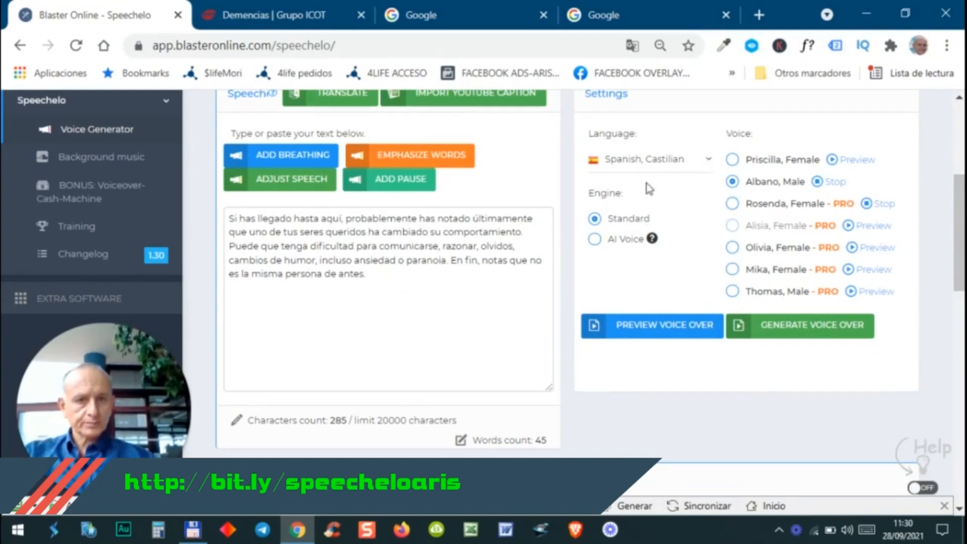
mouse_move(708, 175)
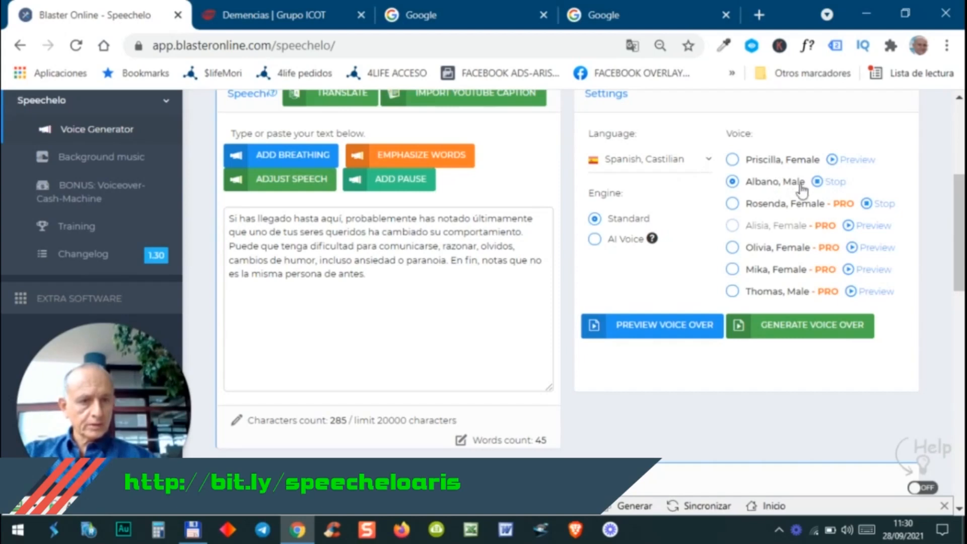
click(732, 159)
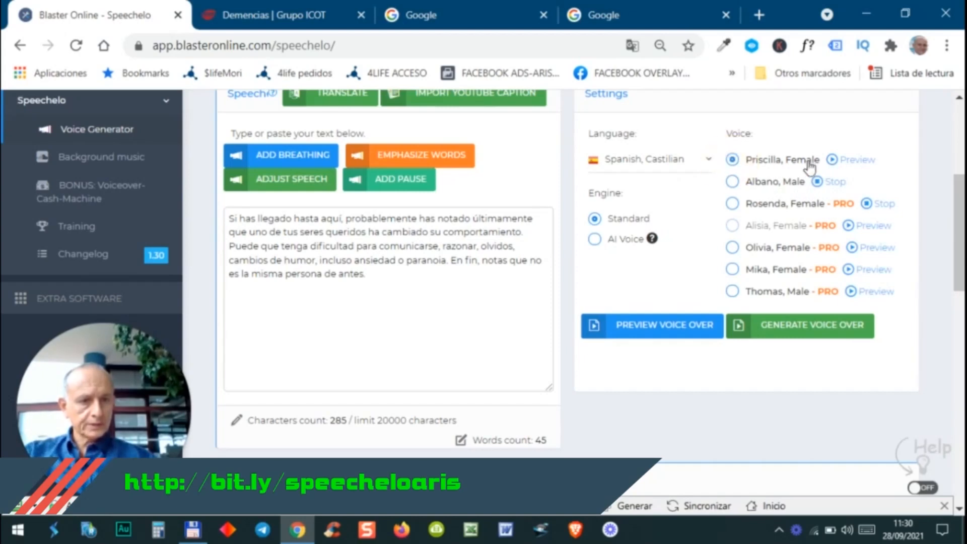
click(856, 160)
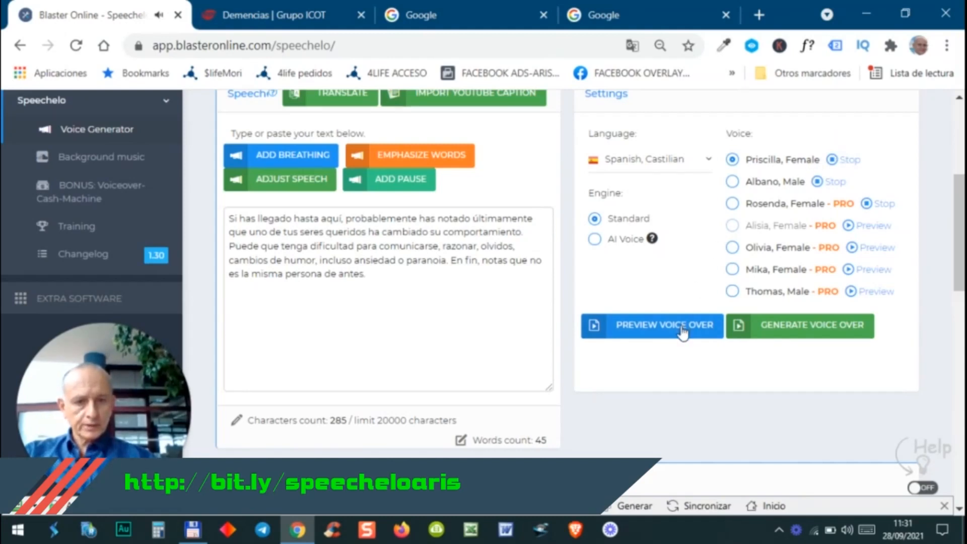
click(652, 326)
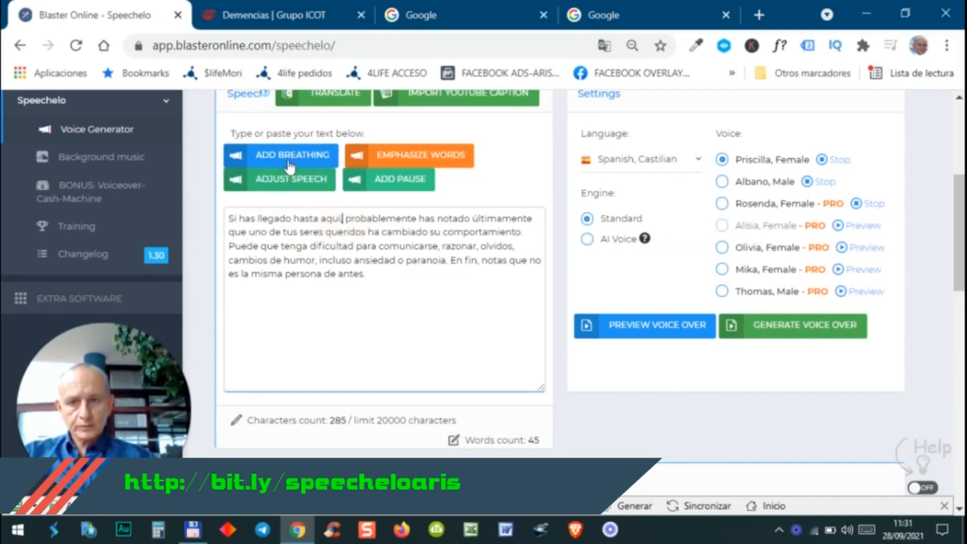
Add a breathing mark after "aquí" and emphasize the word "comportamiento".
click(282, 155)
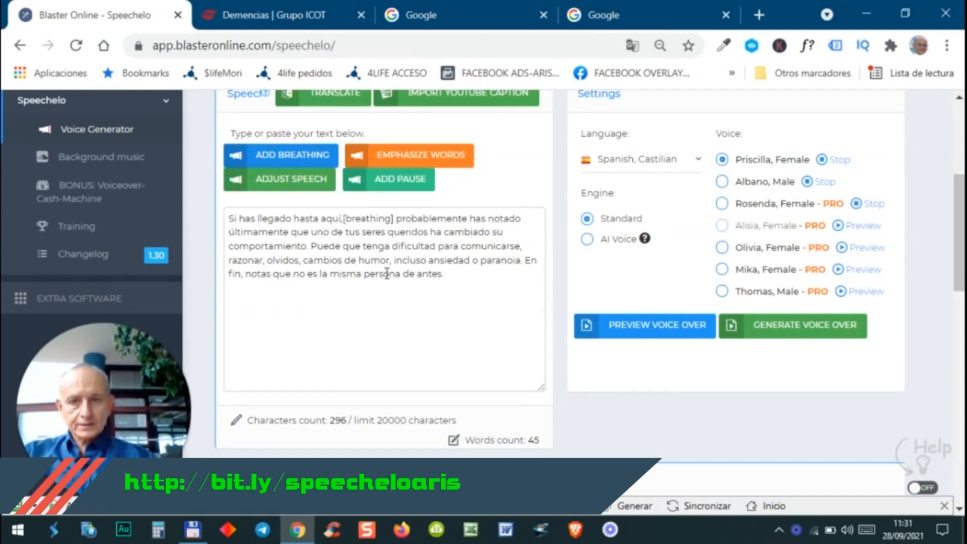
mouse_move(410, 155)
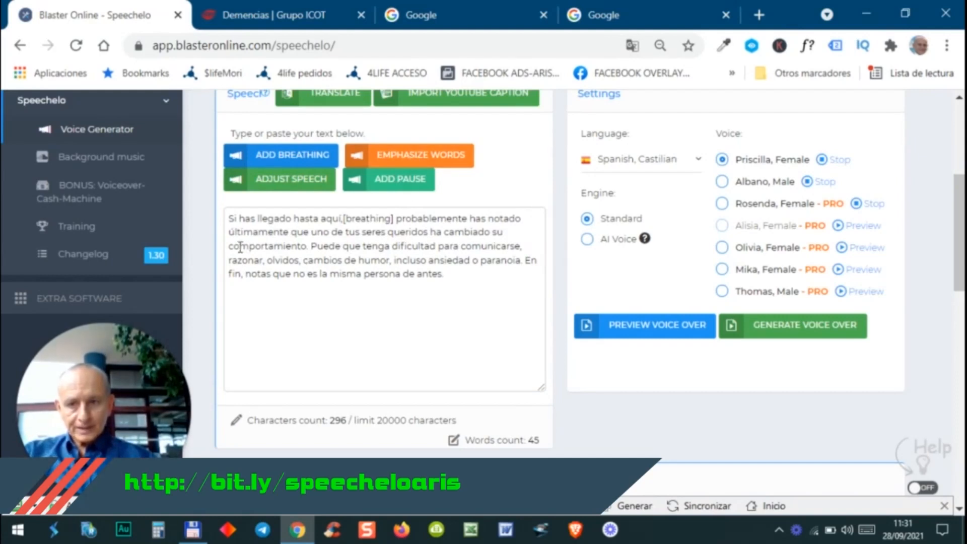
double_click(266, 246)
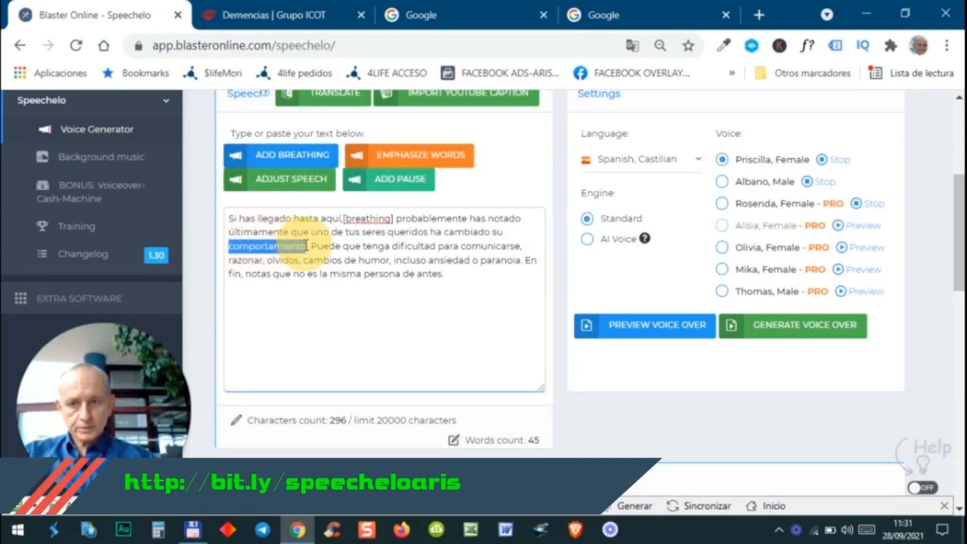
click(409, 155)
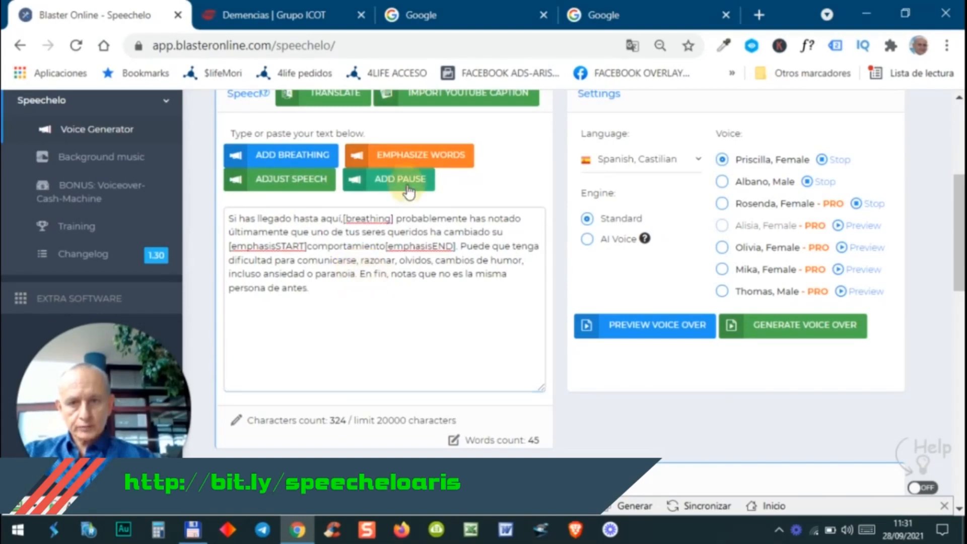
Insert a 0.4-second pause after "paranoia".
click(400, 179)
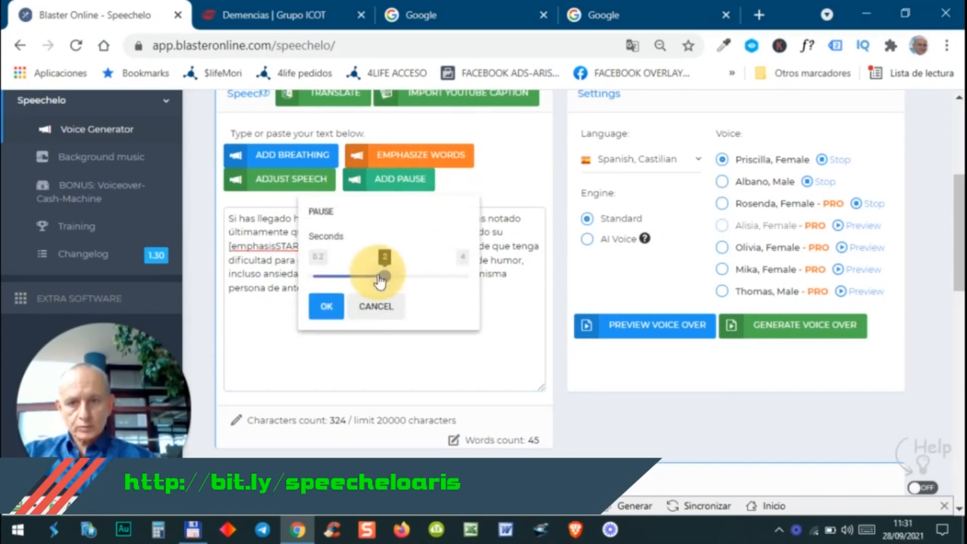
drag(384, 276, 320, 276)
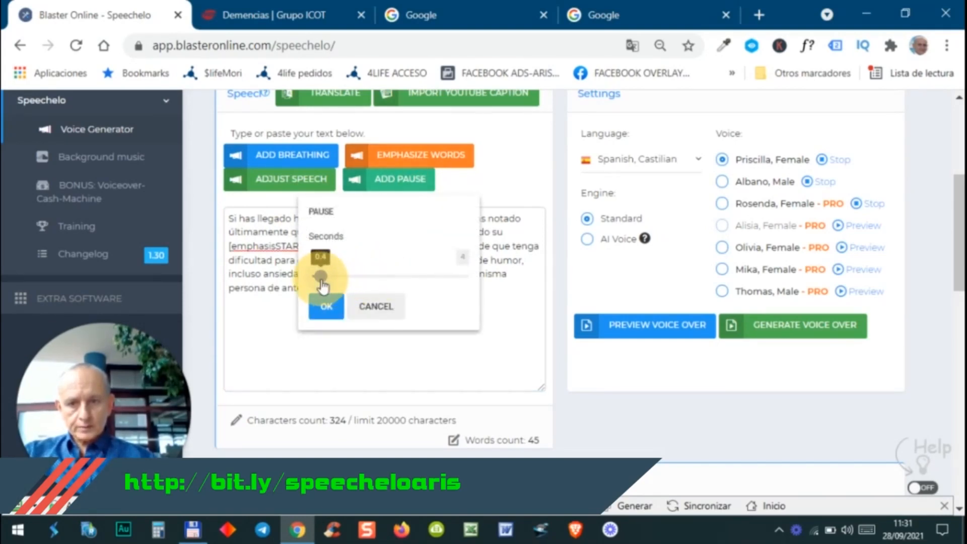
click(326, 306)
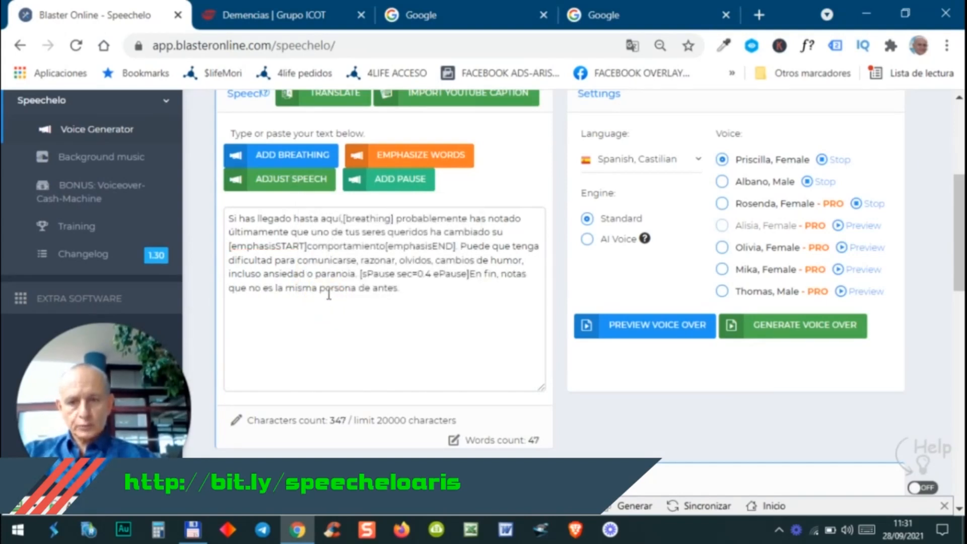
Apply a slow speaking rate to the whole script via Adjust Speech.
click(291, 180)
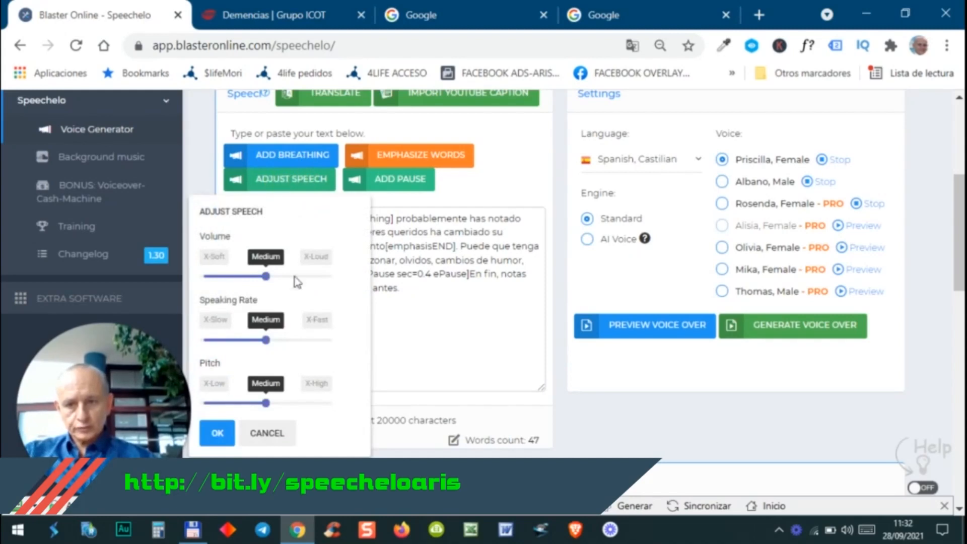
drag(265, 340, 218, 340)
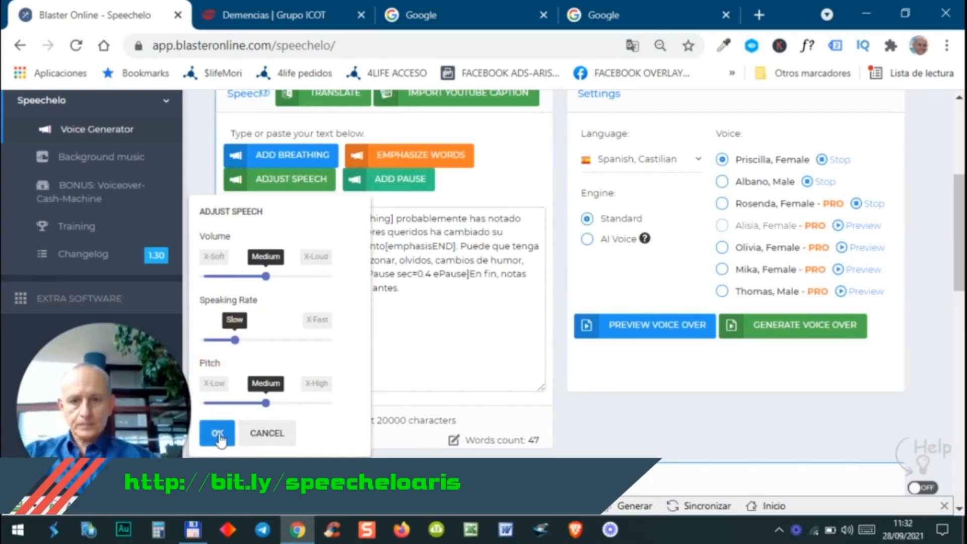
click(217, 433)
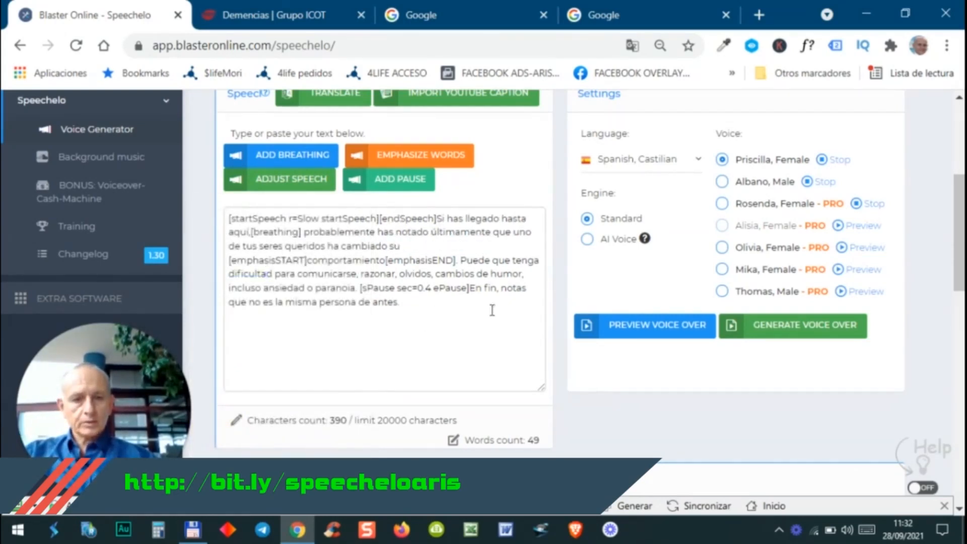
click(644, 326)
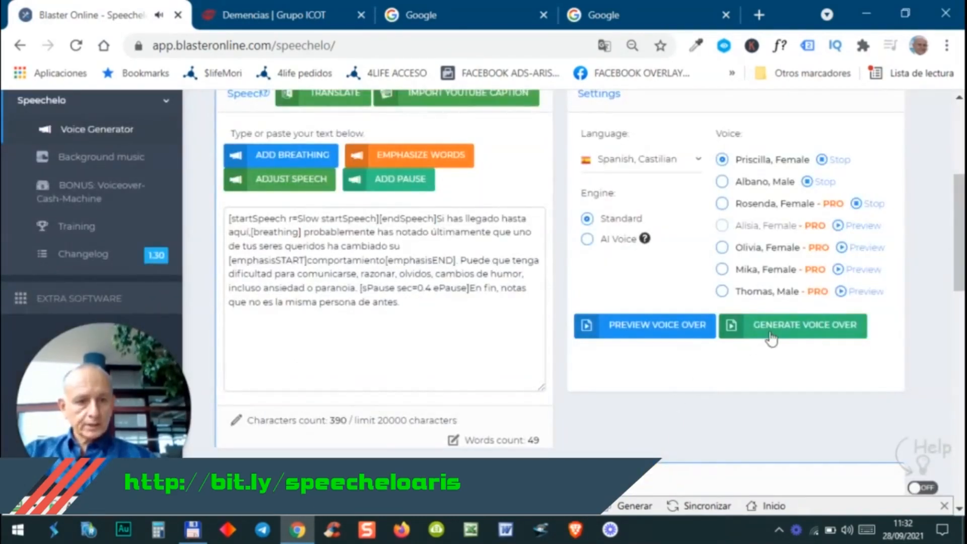
Generate the Priscilla voice-over from the tagged script and play it.
click(799, 326)
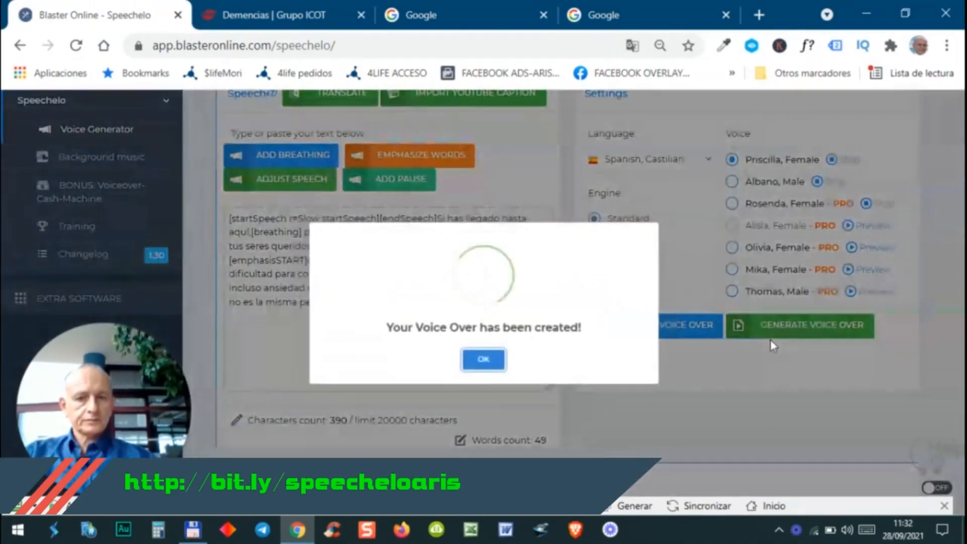
click(483, 359)
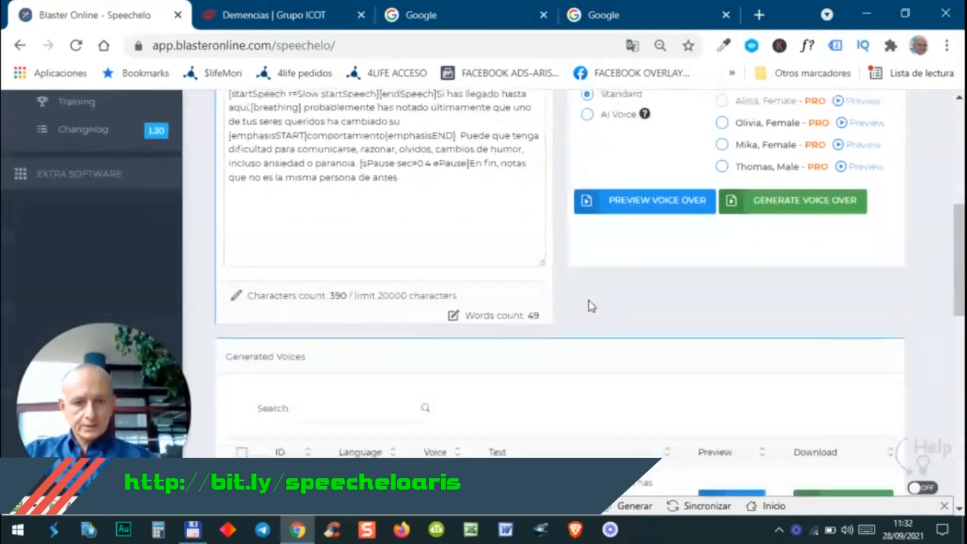
scroll(down, 3)
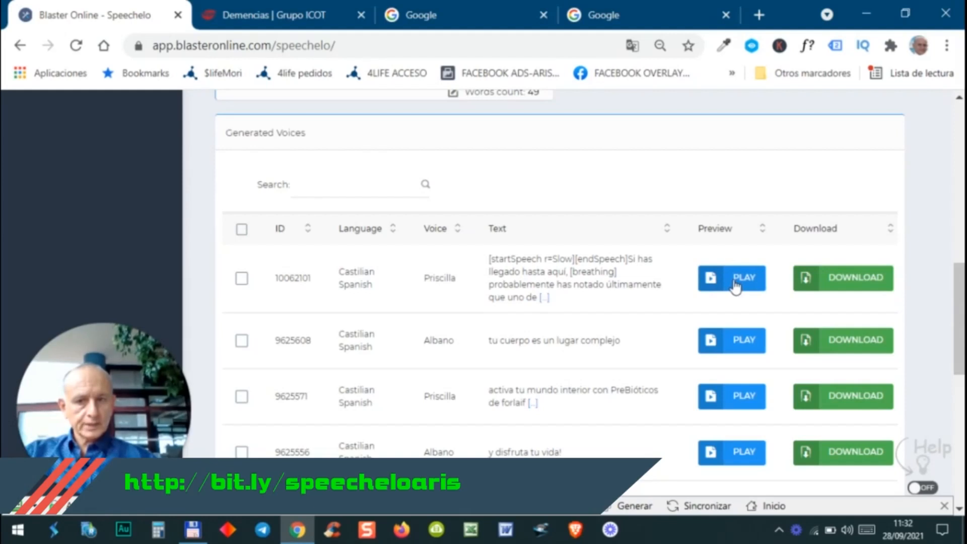
click(731, 278)
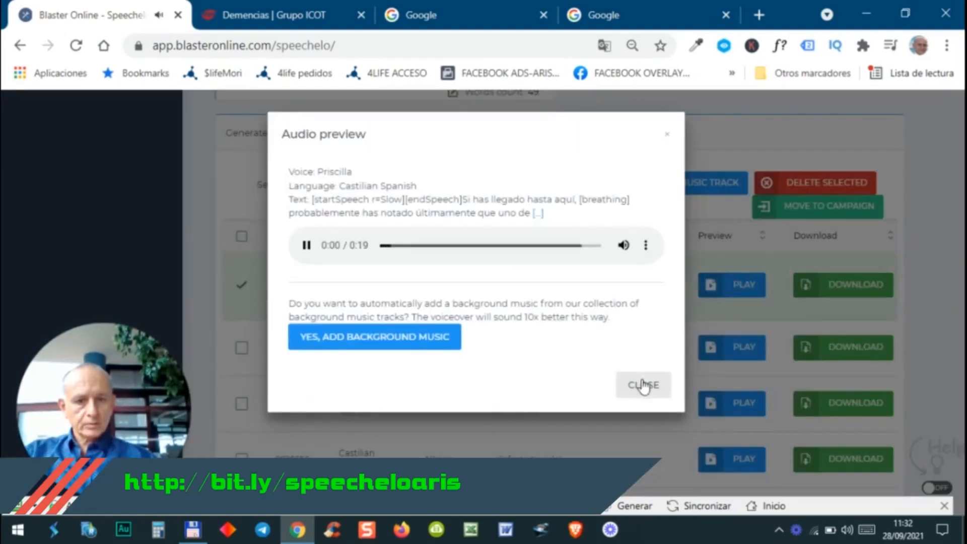
click(644, 384)
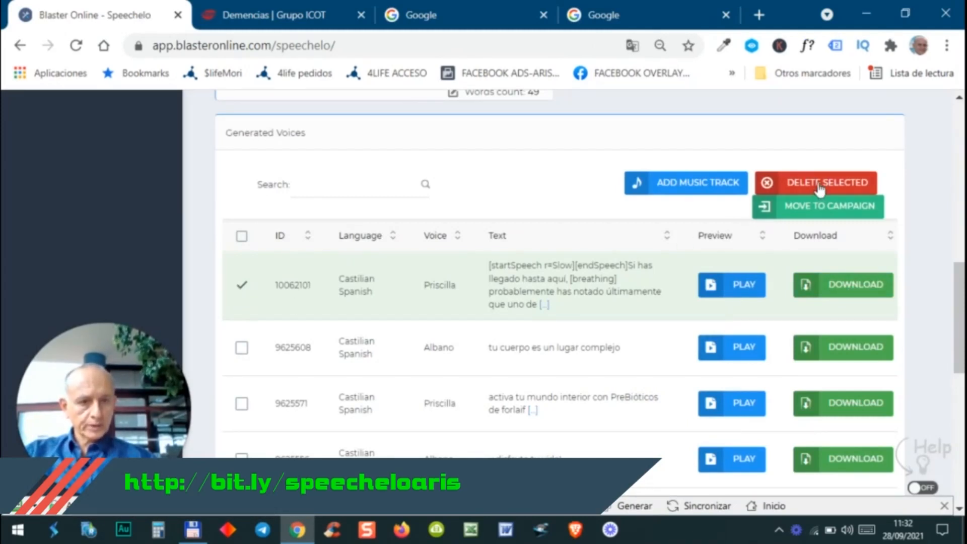
Delete the generated Castilian Spanish voice 10062101 from the list.
click(817, 182)
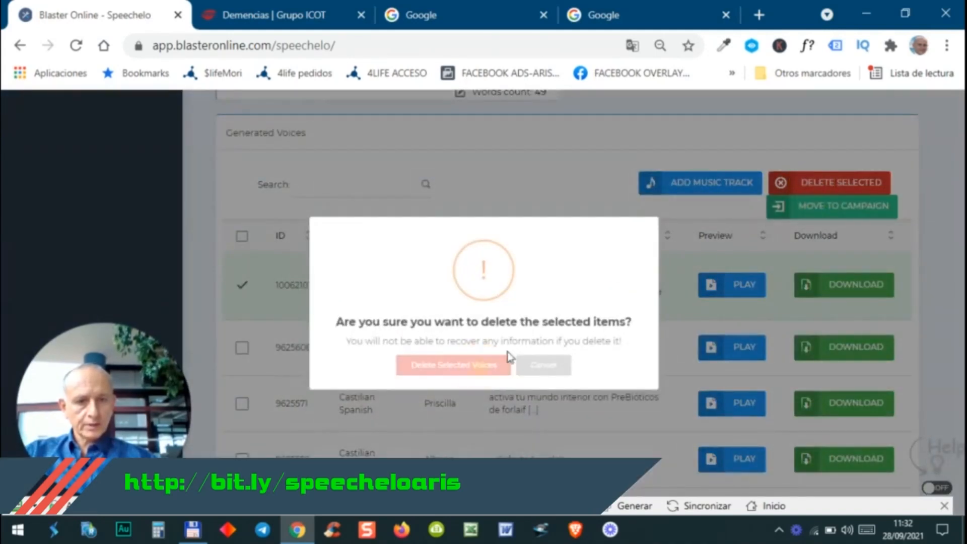
click(453, 365)
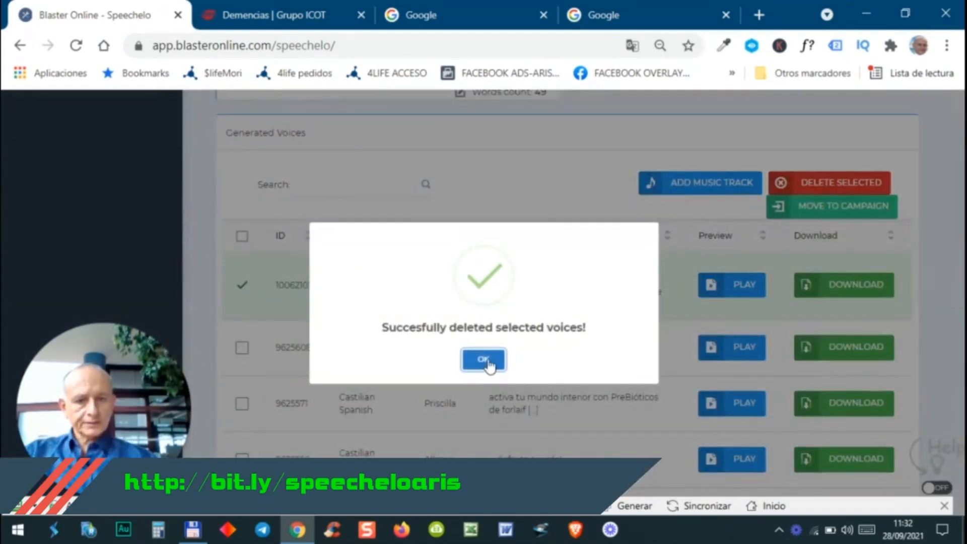
click(483, 360)
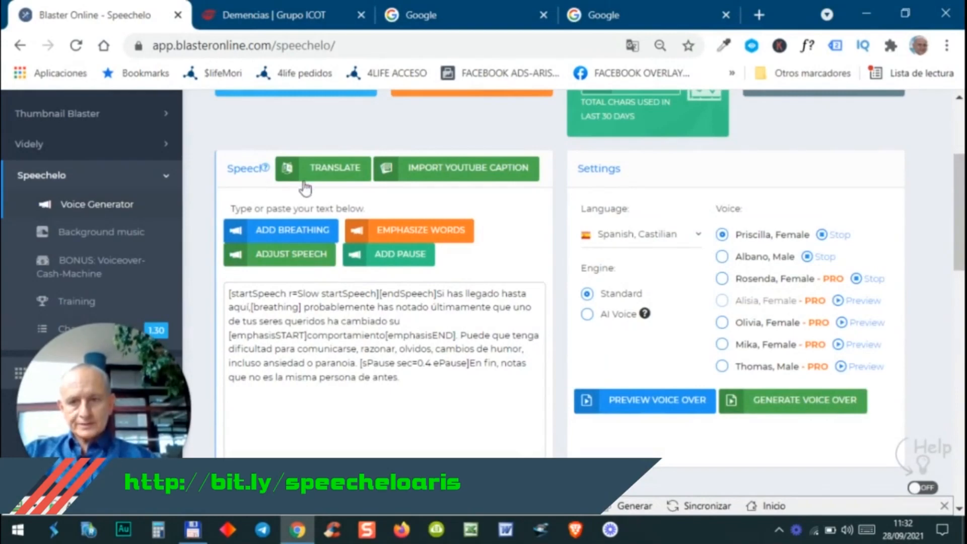
Translate the script from Castilian Spanish to French, keeping the tags.
click(335, 168)
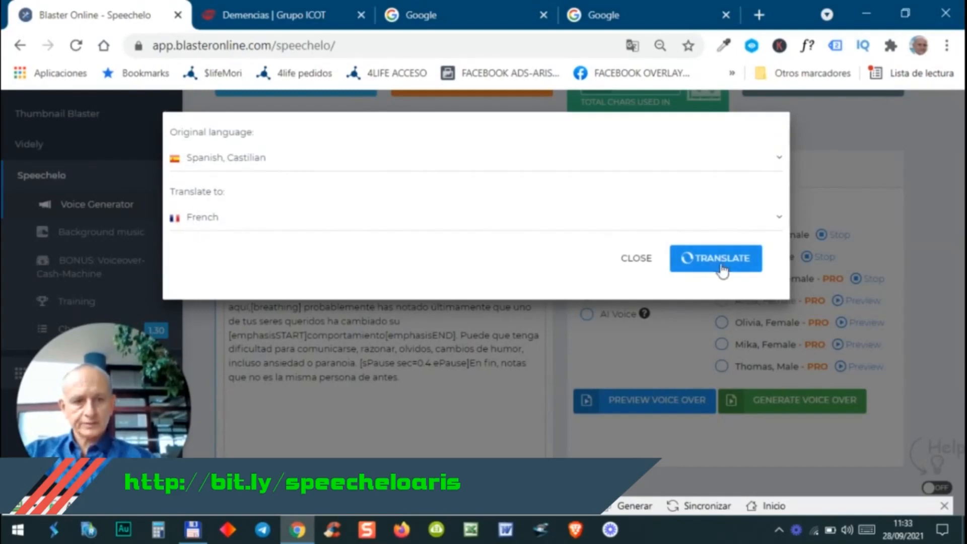
click(717, 258)
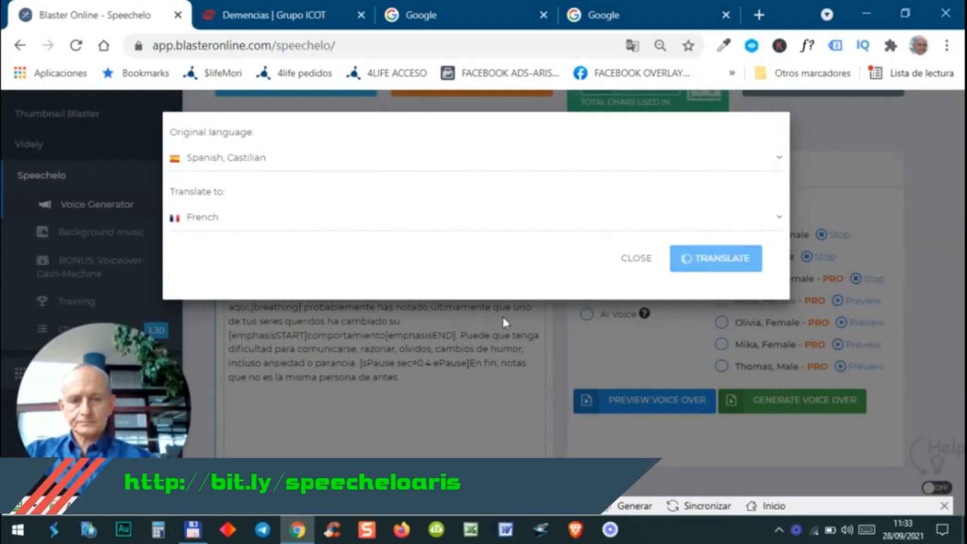
click(715, 258)
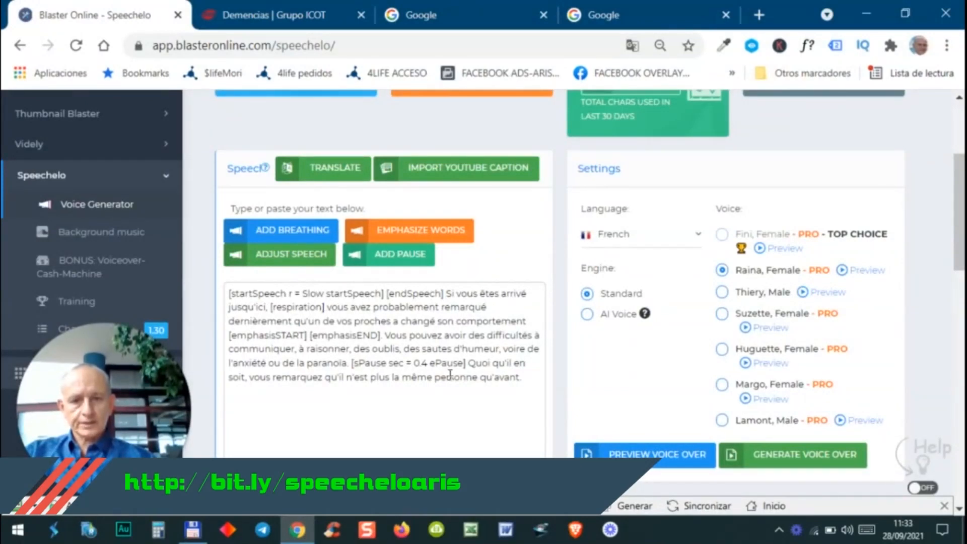
mouse_move(677, 241)
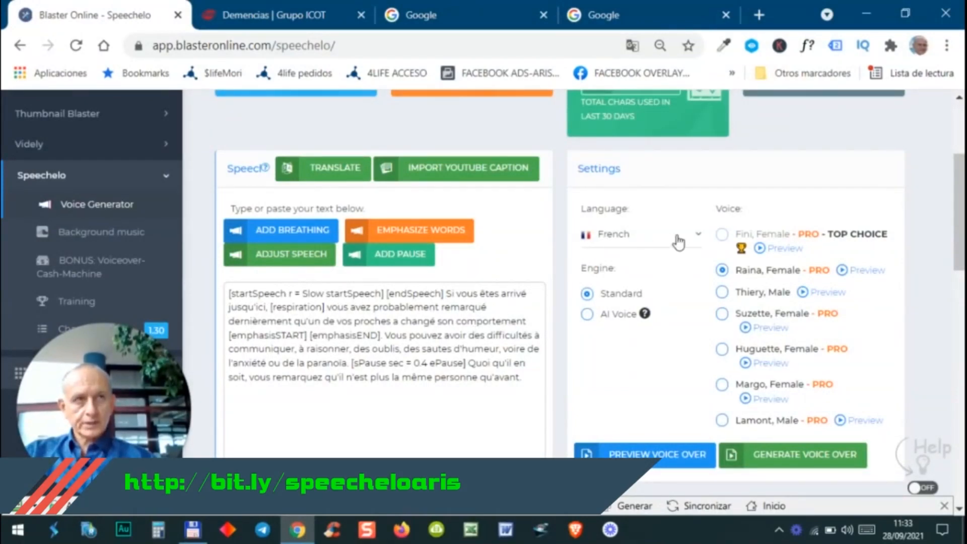
mouse_move(823, 256)
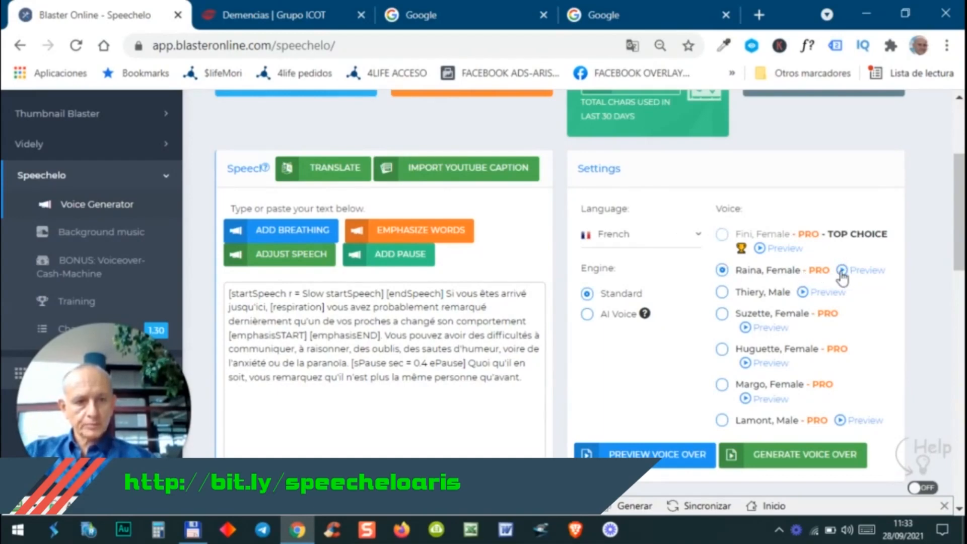
Play an audio preview of the French text in Raina's voice and close it.
click(644, 454)
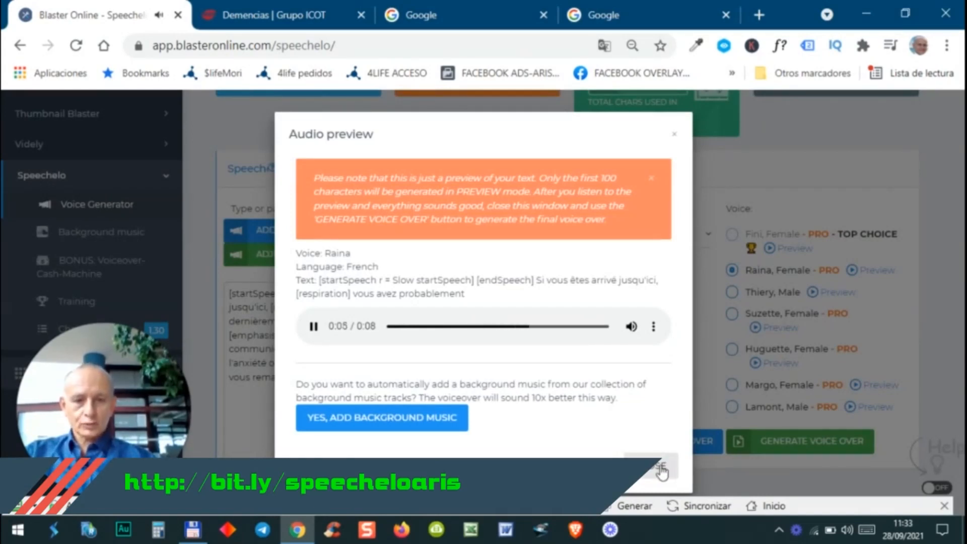
click(674, 134)
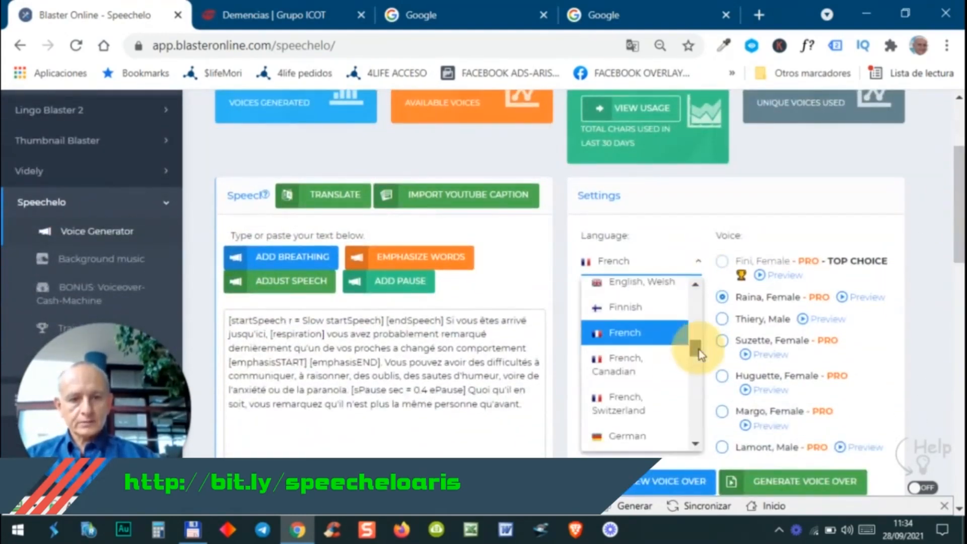
scroll(down, 3)
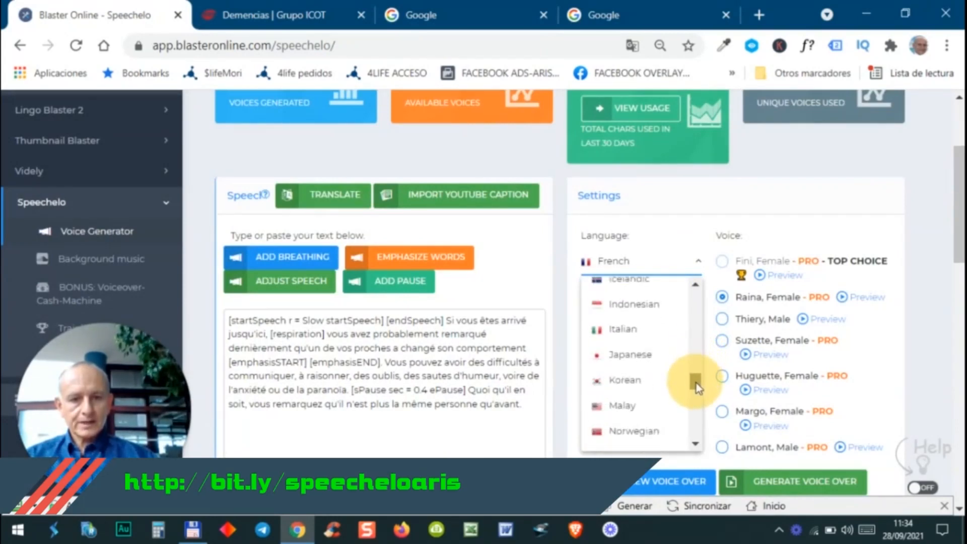
scroll(down, 3)
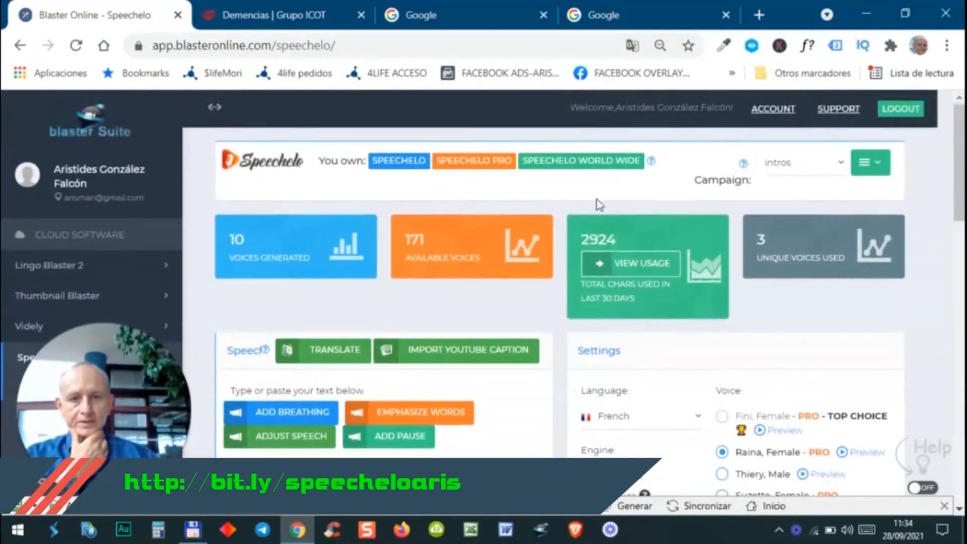
mouse_move(567, 199)
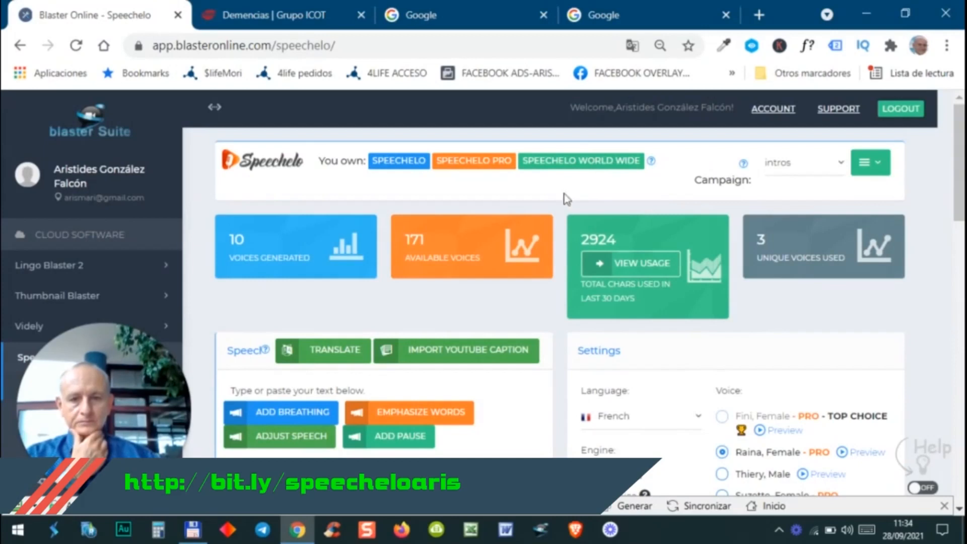
Go to YouTube from the bookmarks and search for 'speechelo review'.
click(629, 15)
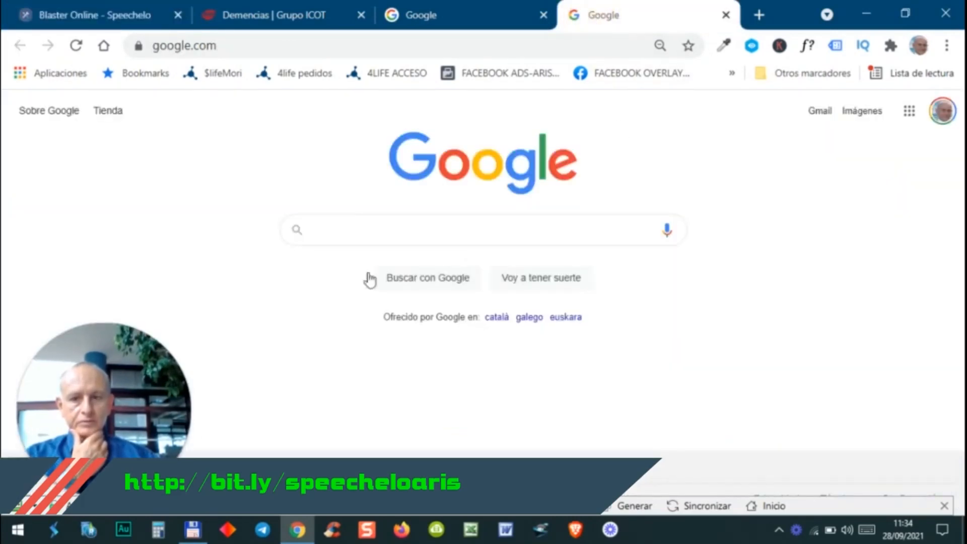
click(731, 73)
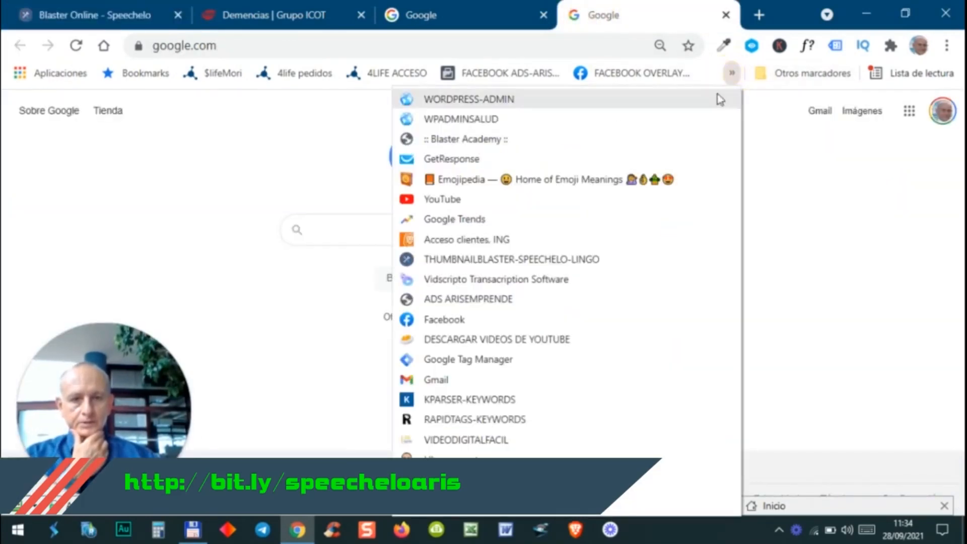
click(442, 198)
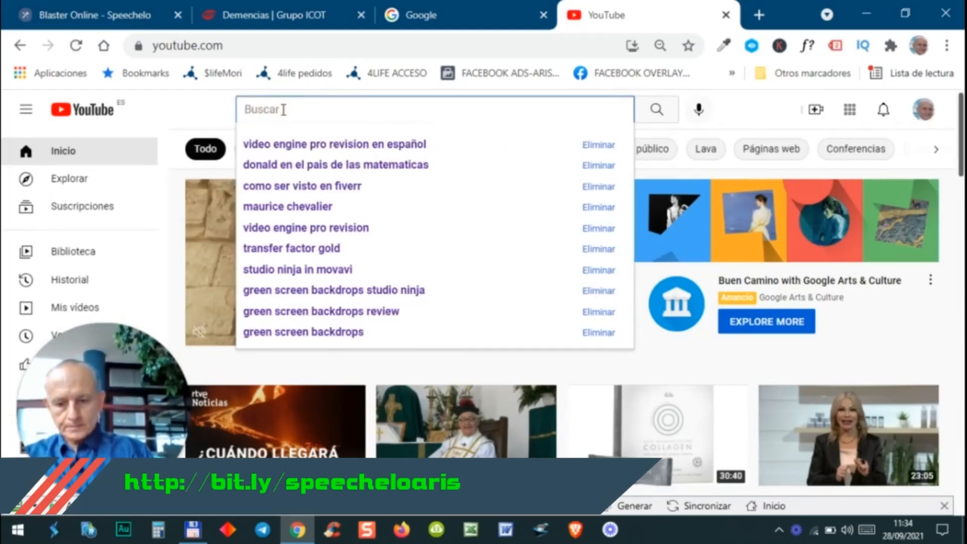
text(speechelo)
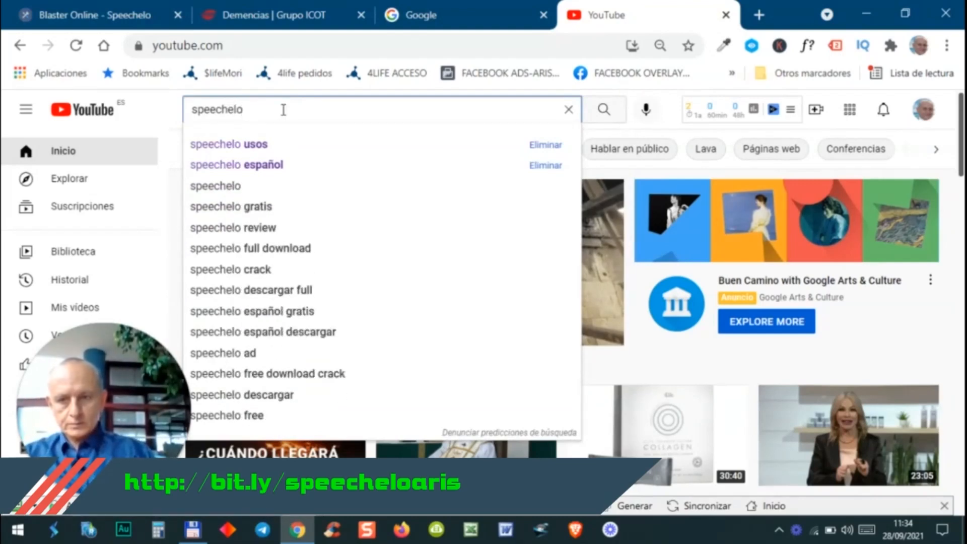
click(233, 227)
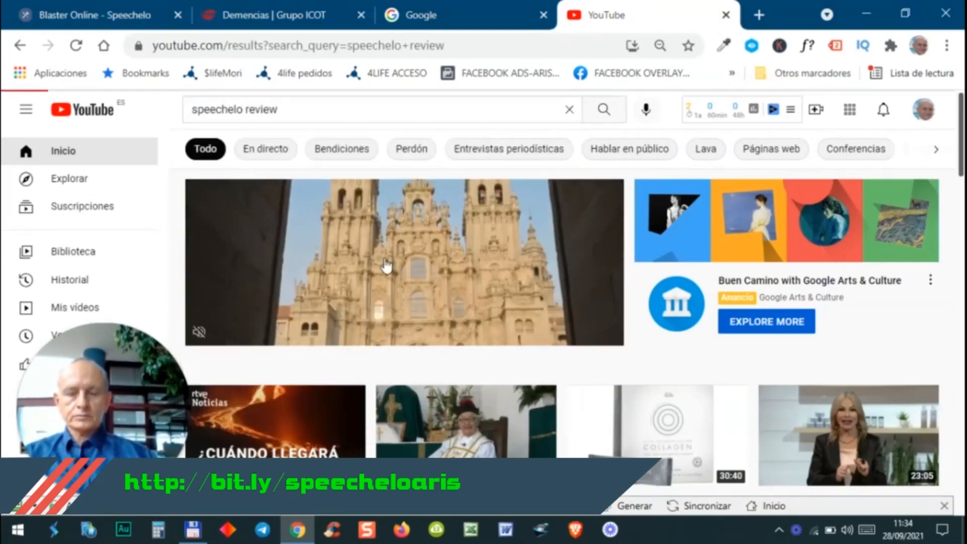
click(603, 108)
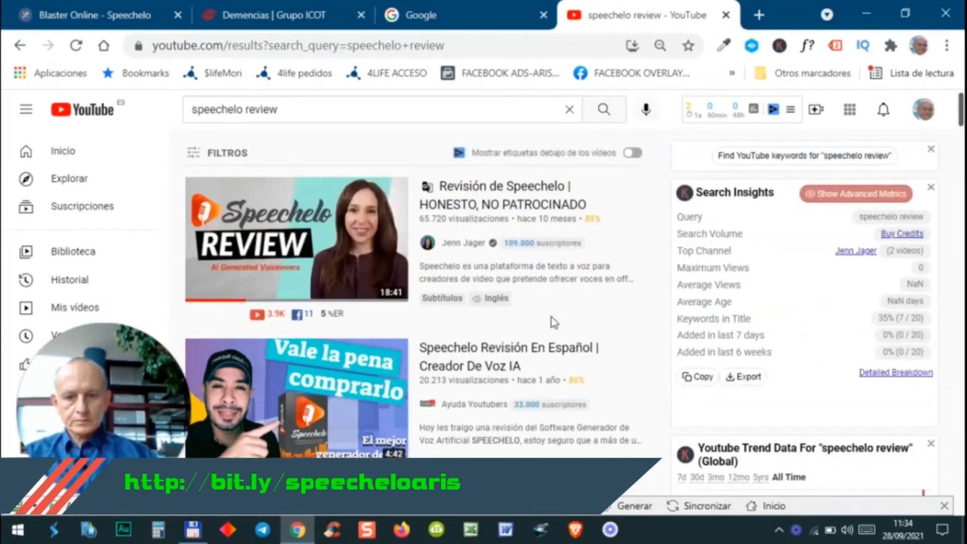
Play the Talkia vs Speechelo comparison video, skipping the ad, then return to Speechelo.
scroll(down, 3)
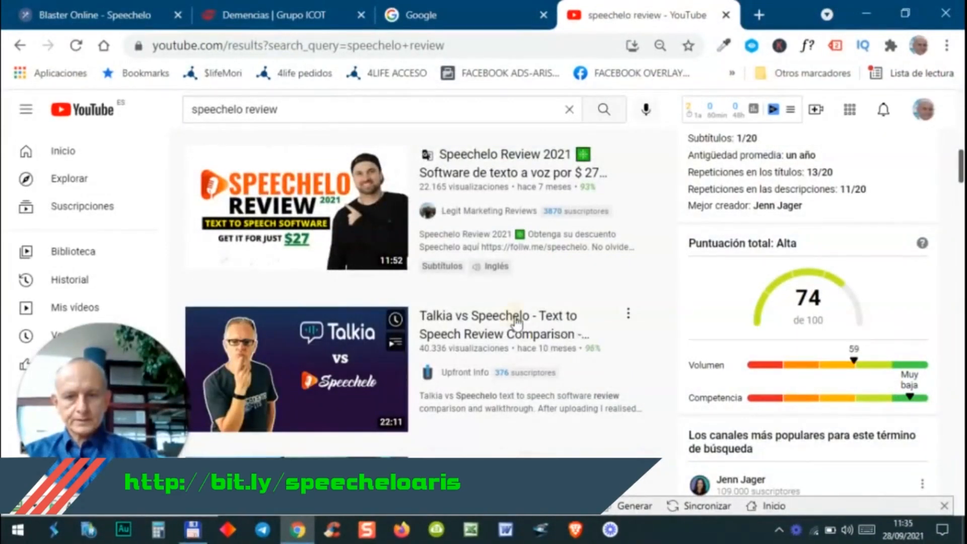
click(297, 370)
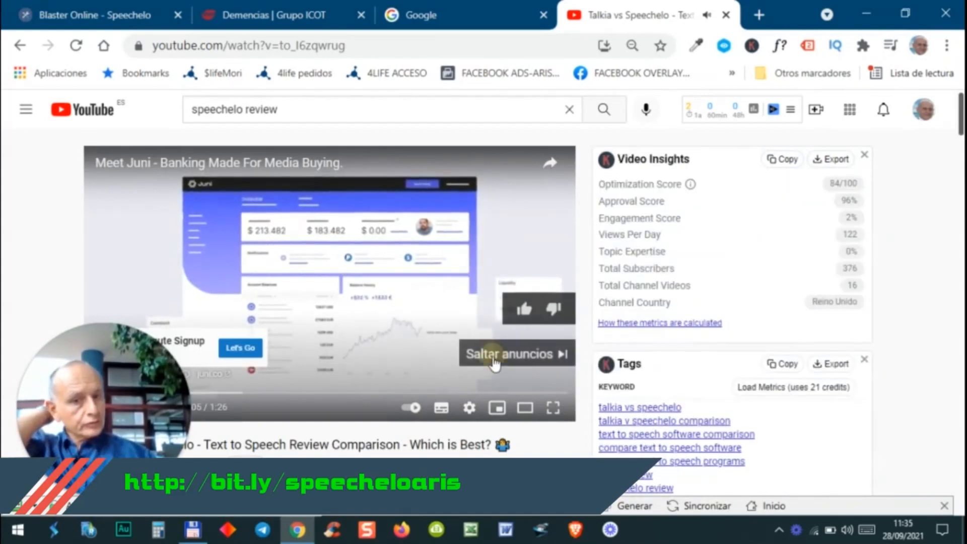
click(507, 354)
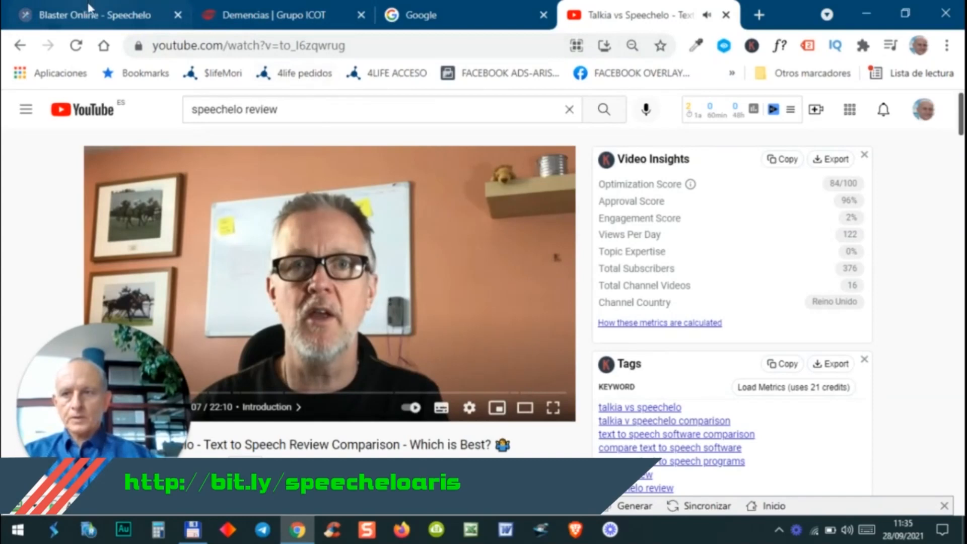
click(93, 14)
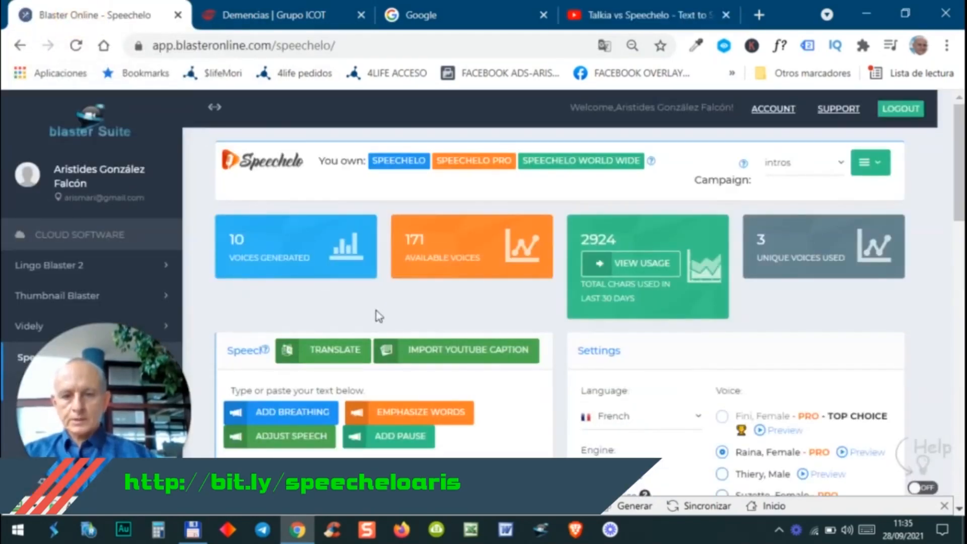
click(456, 350)
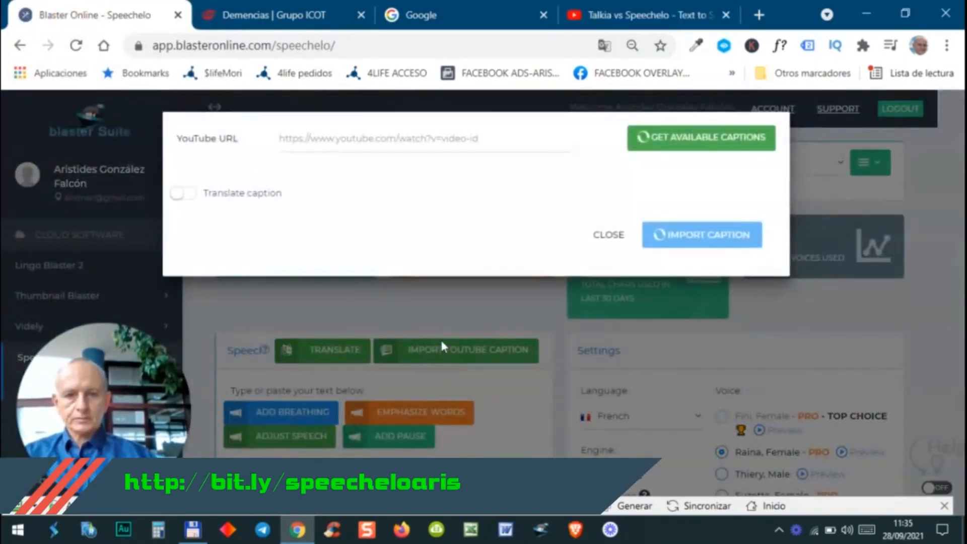
click(376, 138)
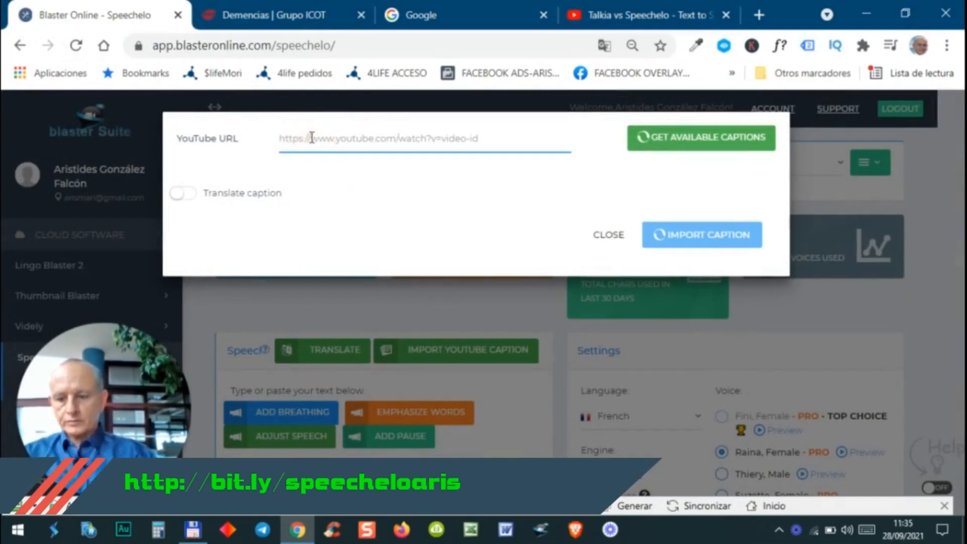
text(https://www.youtube.com/watch?v=to_I6zqwrug)
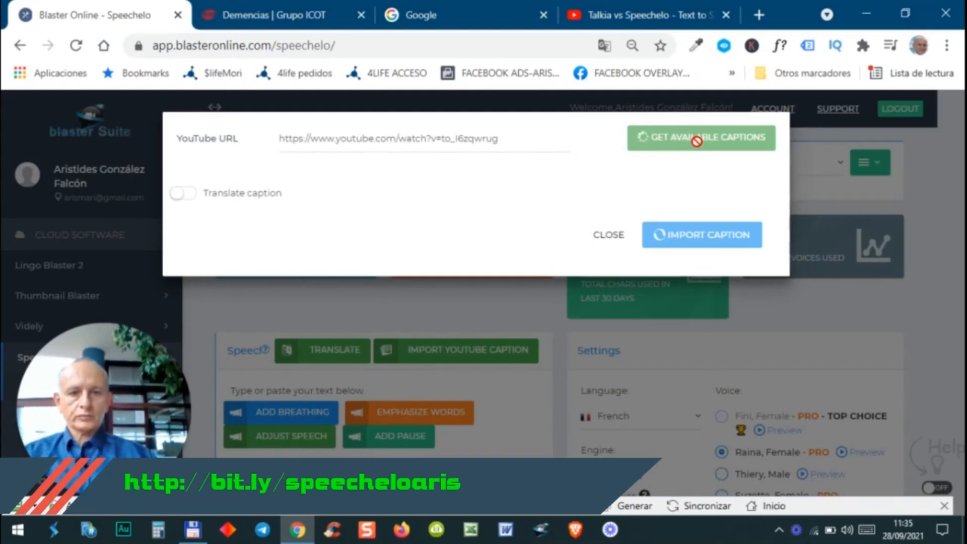
click(701, 138)
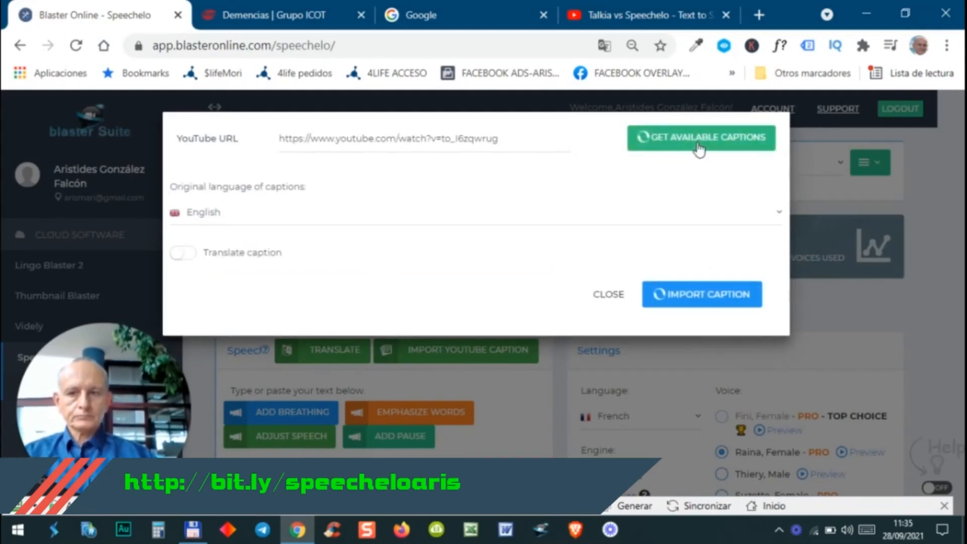
mouse_move(256, 191)
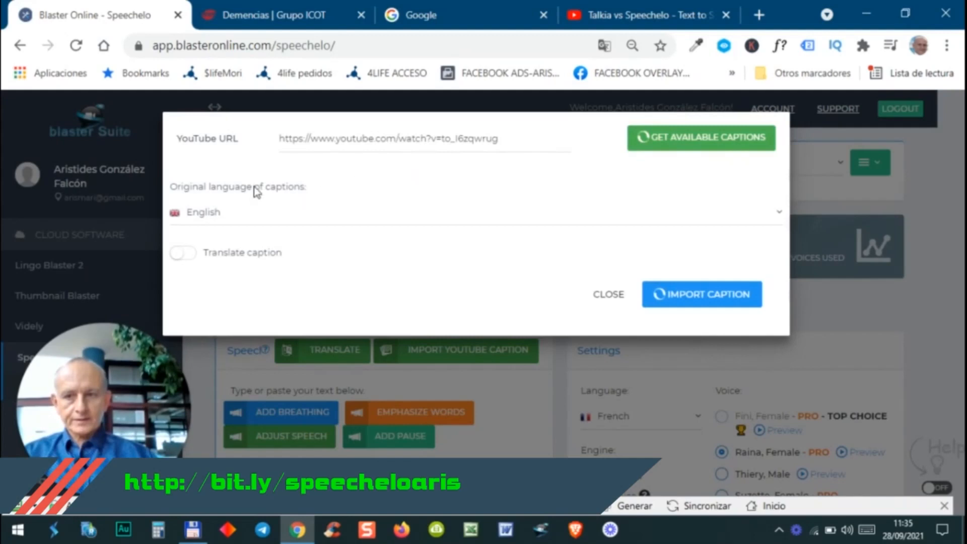
click(474, 212)
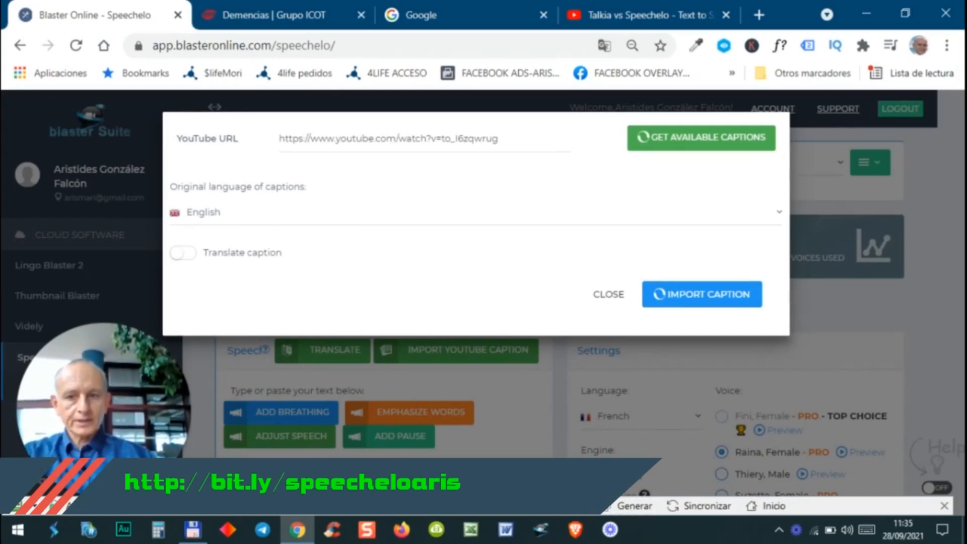
mouse_move(192, 262)
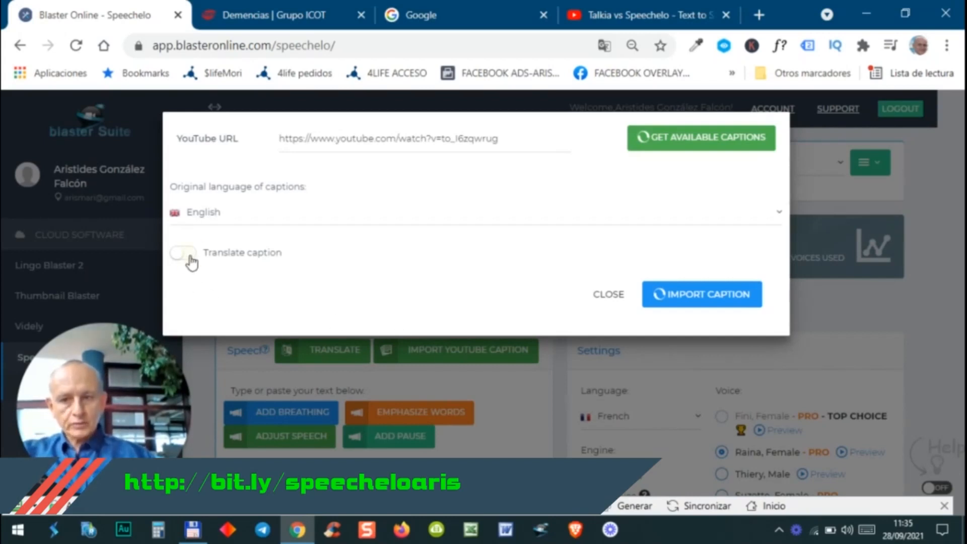
Import the captions translated to Chinese, Cantonese as the speech text.
click(184, 253)
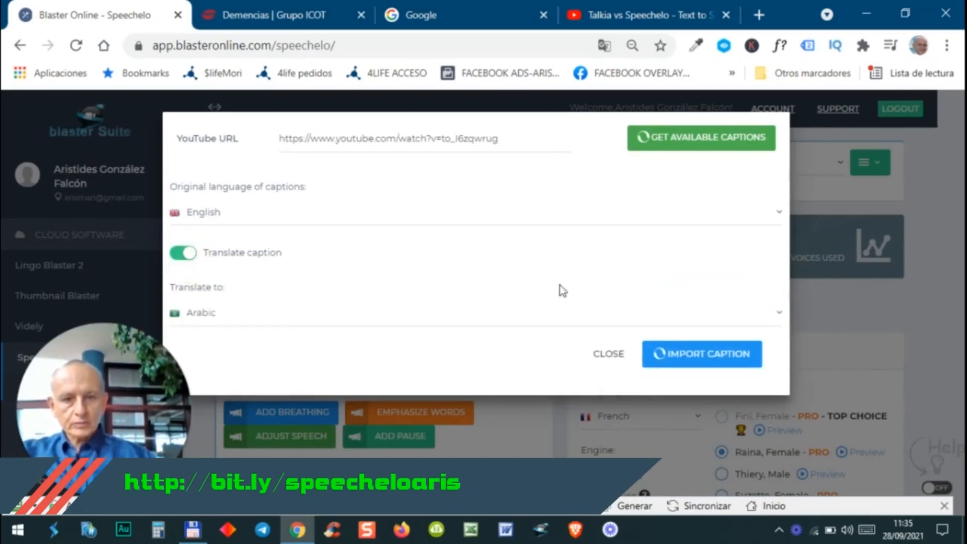
click(471, 312)
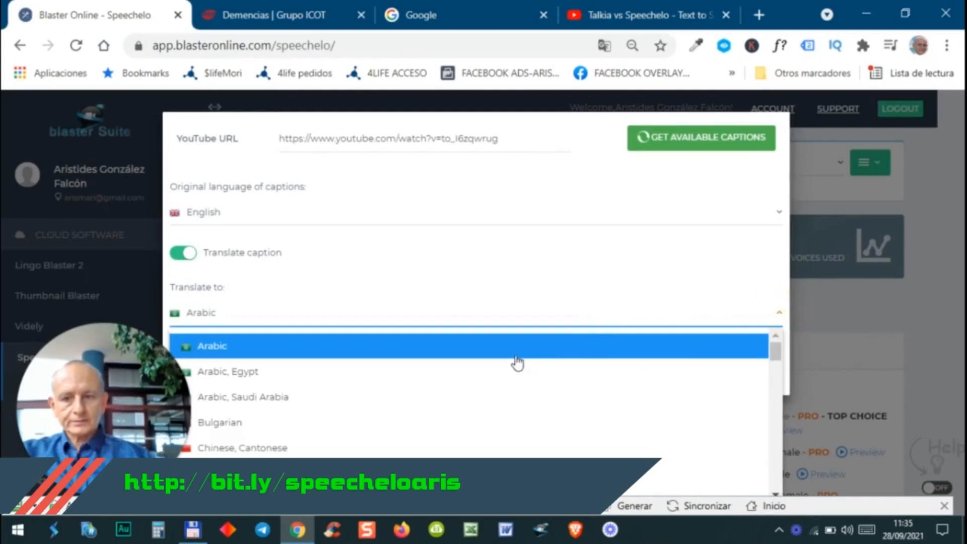
scroll(down, 3)
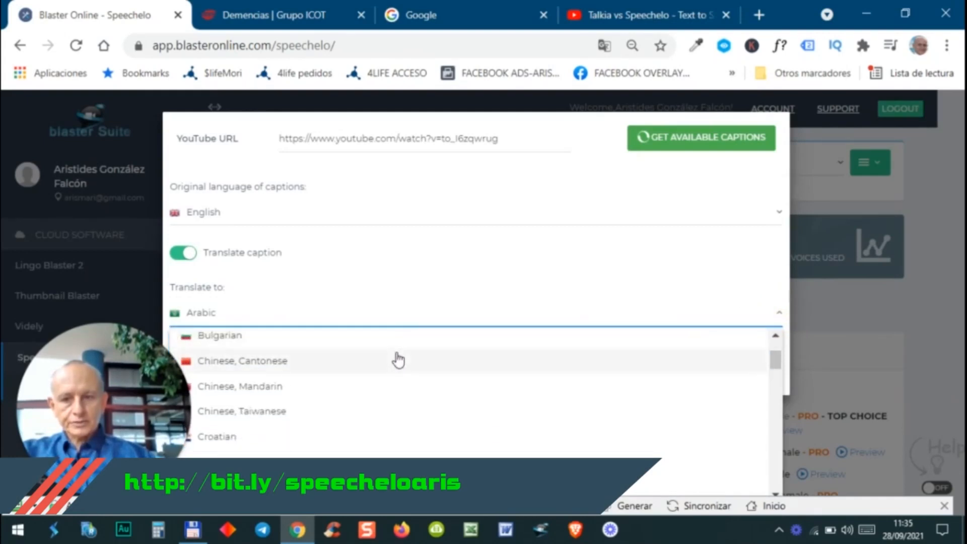
click(242, 360)
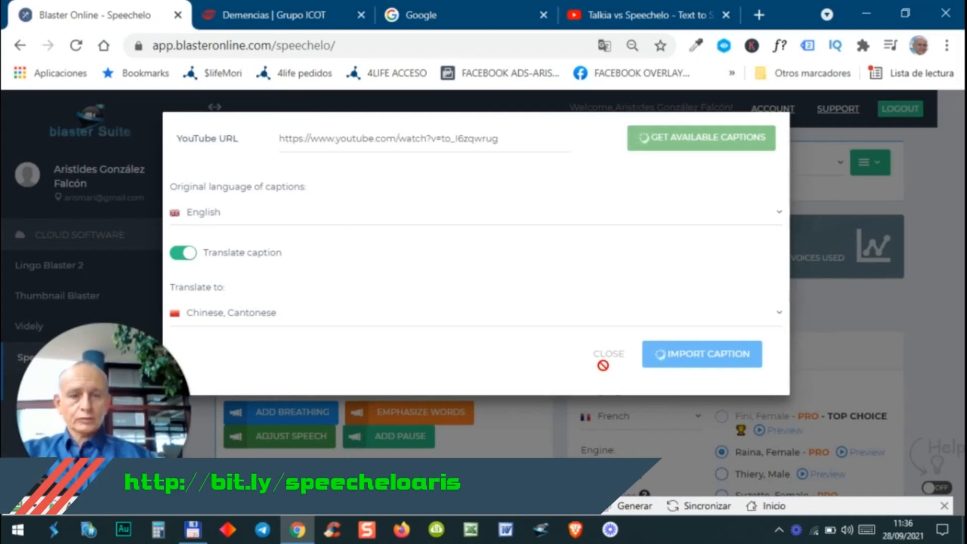
click(608, 354)
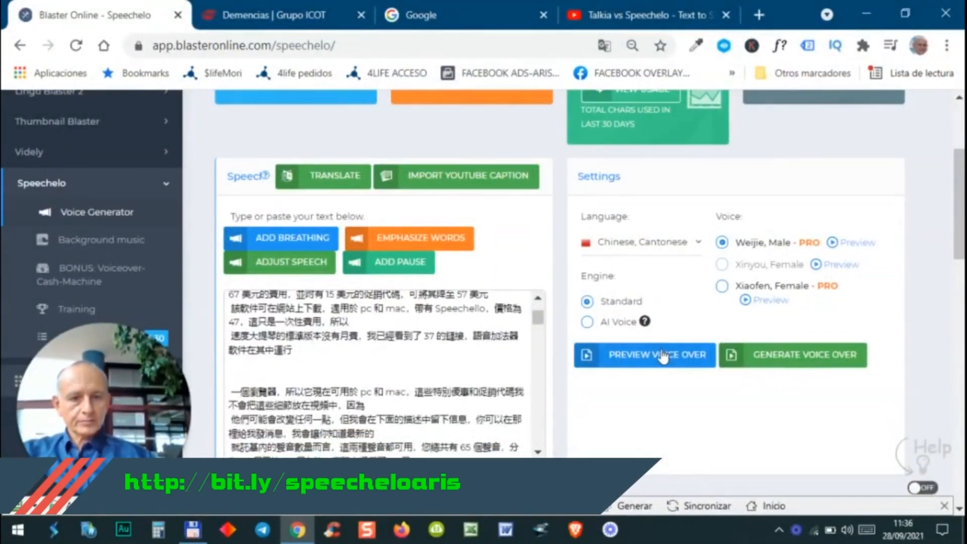
Play the Cantonese voice-over preview in Weijie's voice and close it.
click(644, 355)
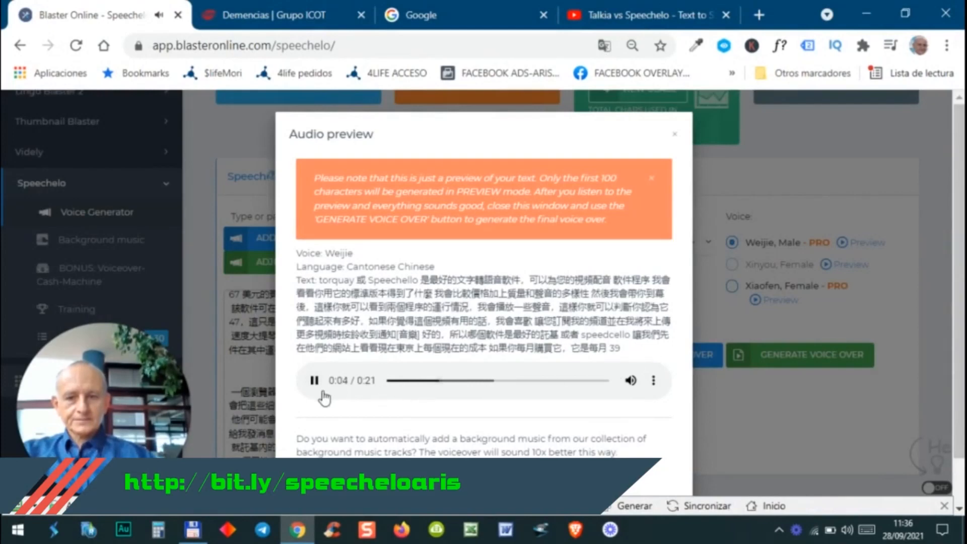
click(674, 134)
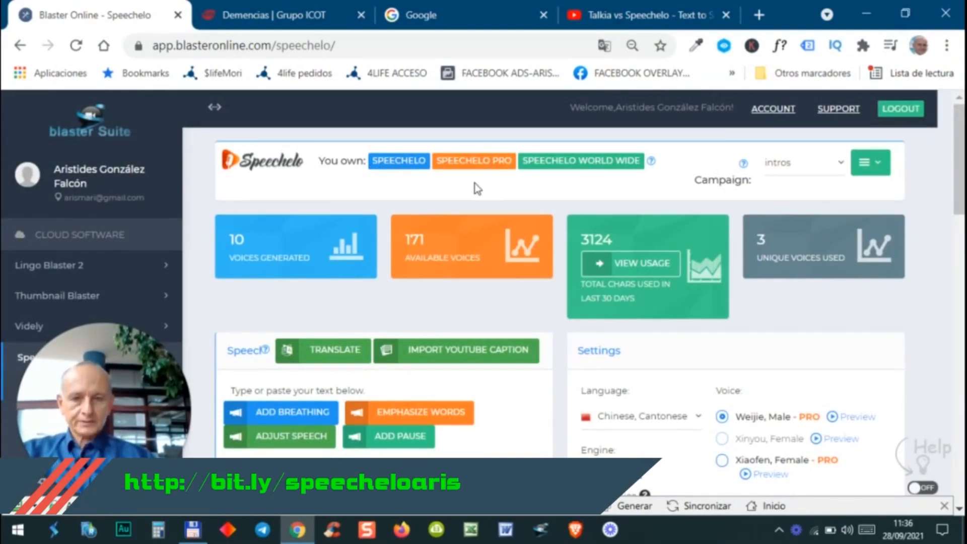
scroll(down, 3)
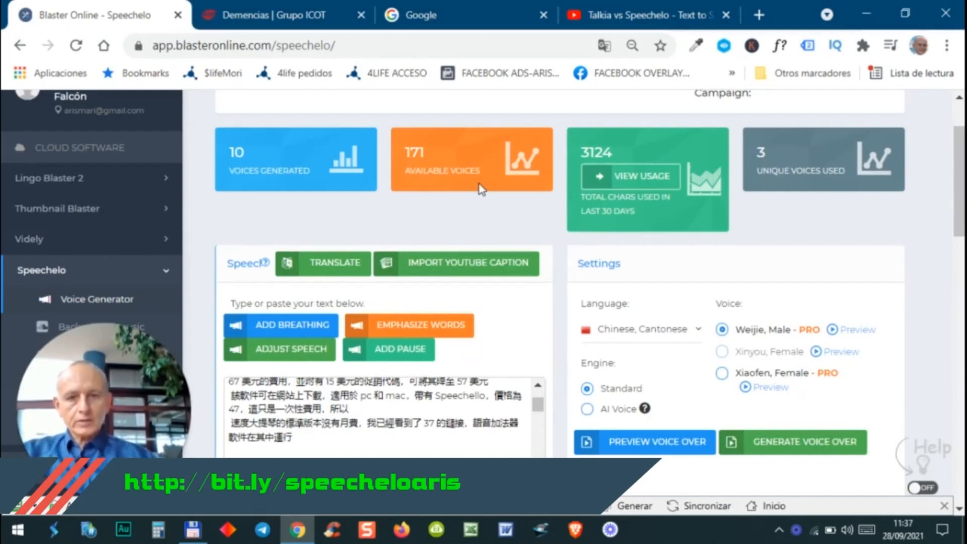
mouse_move(454, 171)
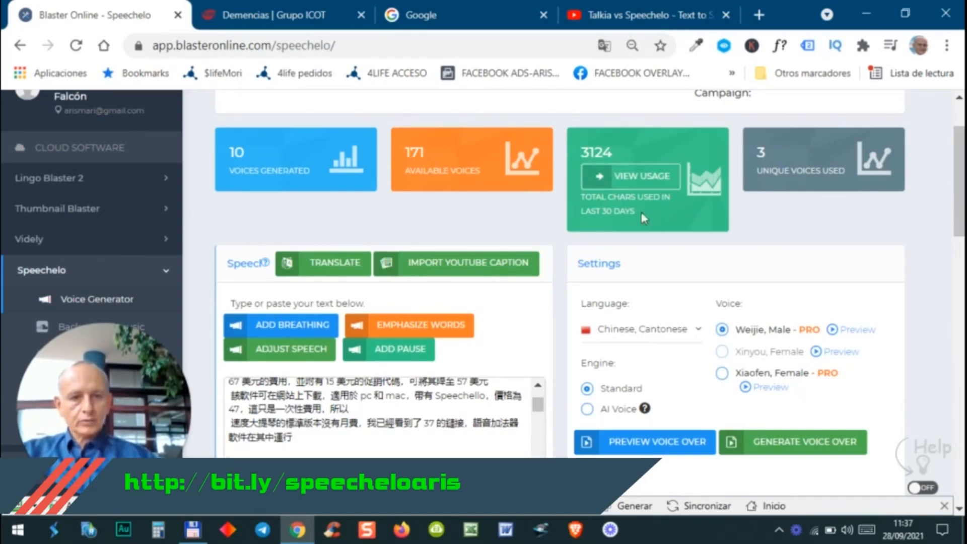
mouse_move(729, 191)
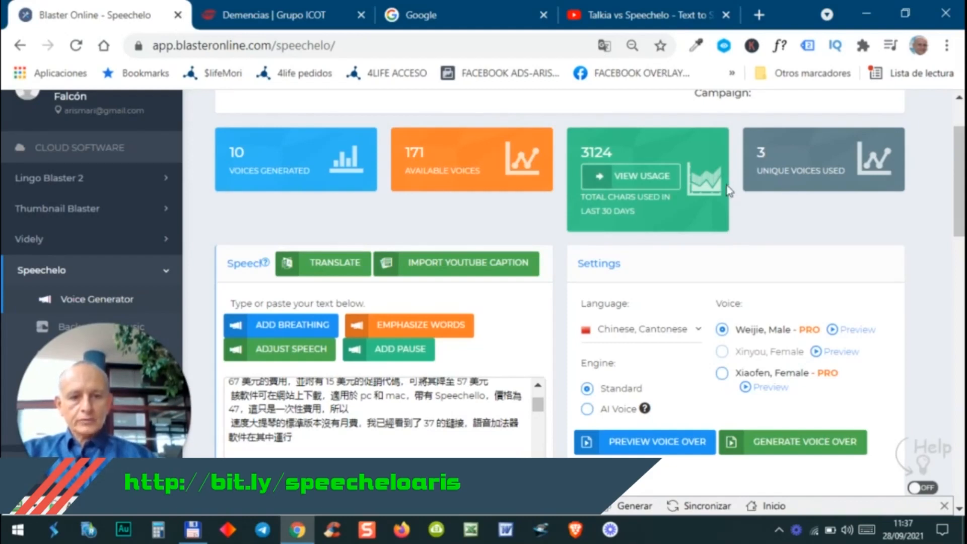
mouse_move(697, 209)
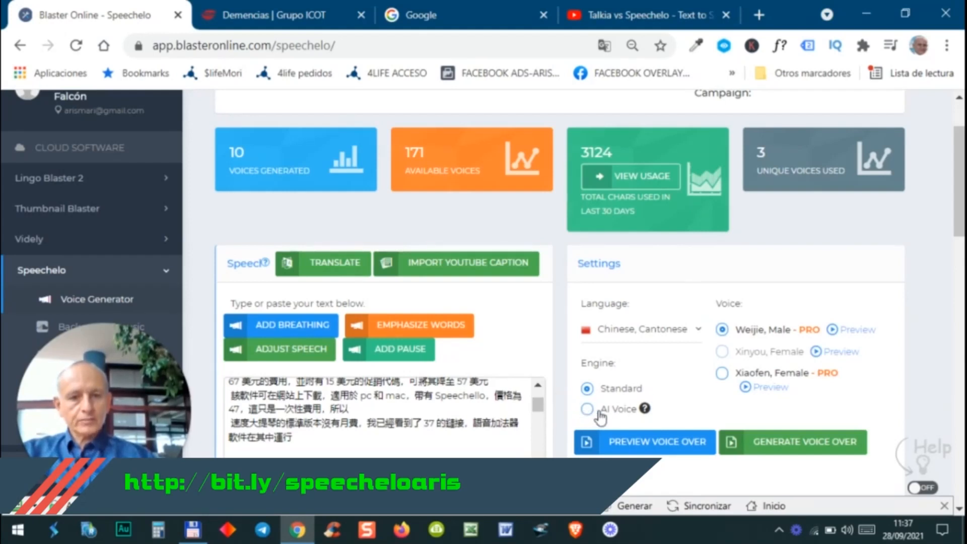
mouse_move(707, 377)
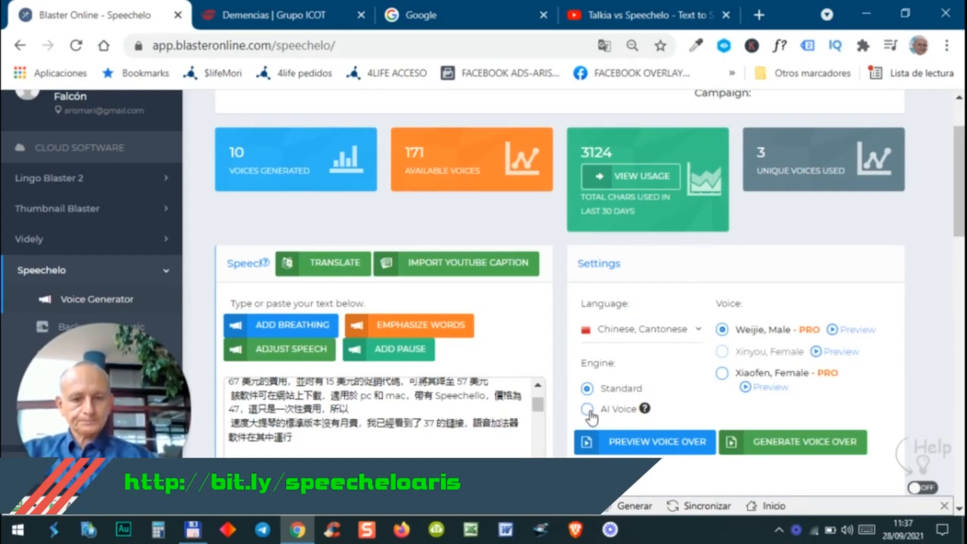
Switch the engine to AI Voice, accepting tag removal, leaving Xinyou (Female) selected.
click(587, 409)
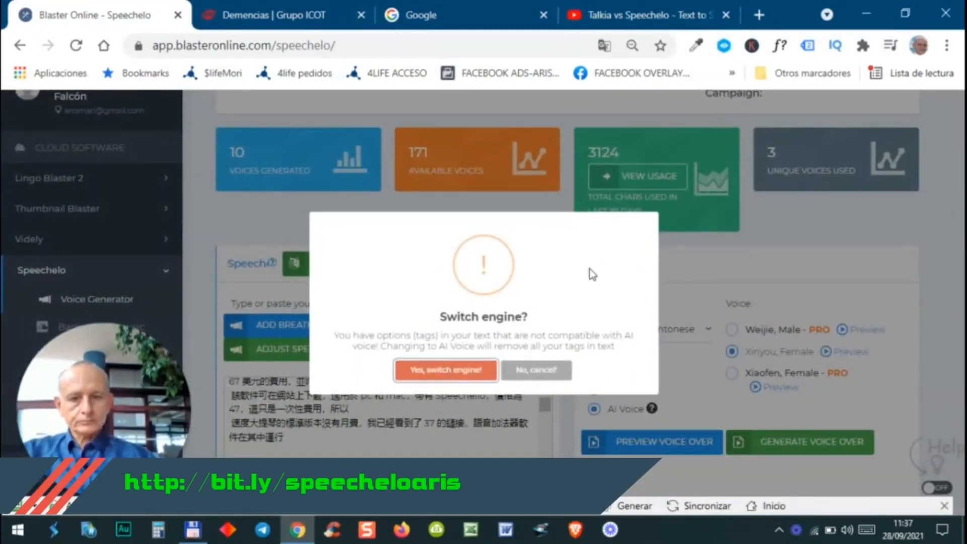
click(445, 370)
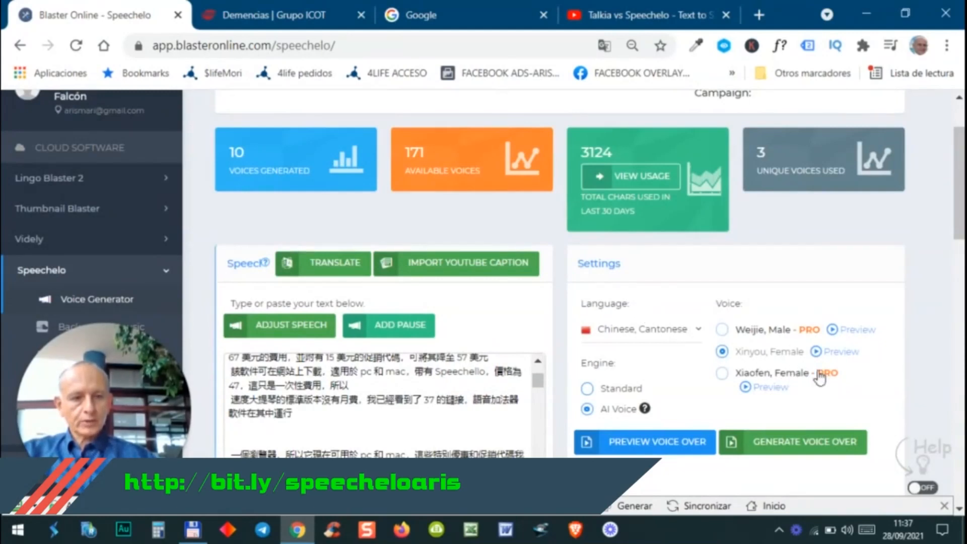
mouse_move(672, 345)
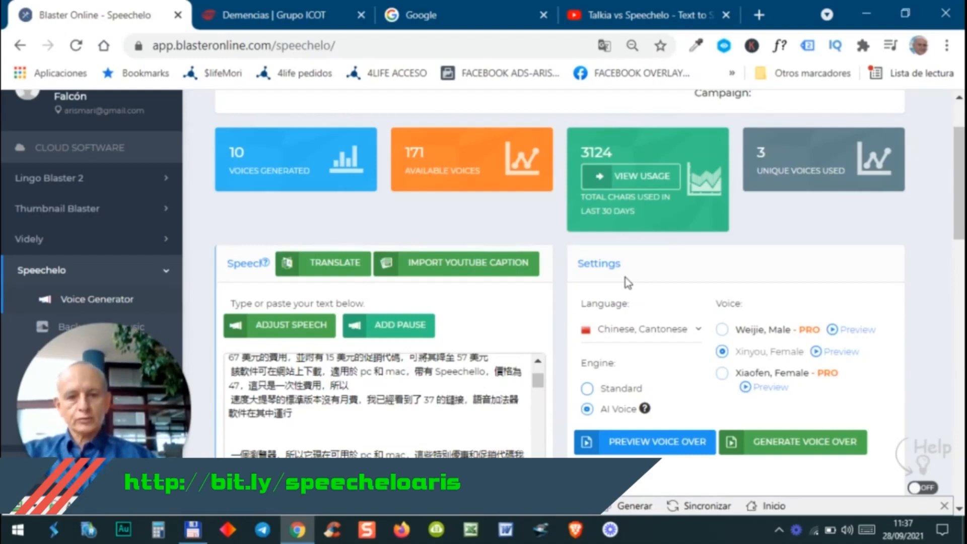
mouse_move(617, 298)
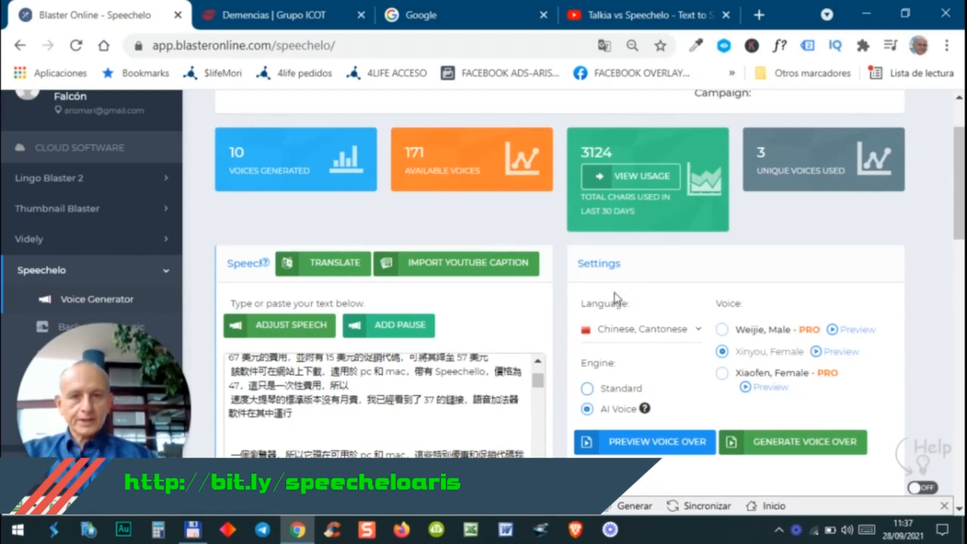
mouse_move(610, 326)
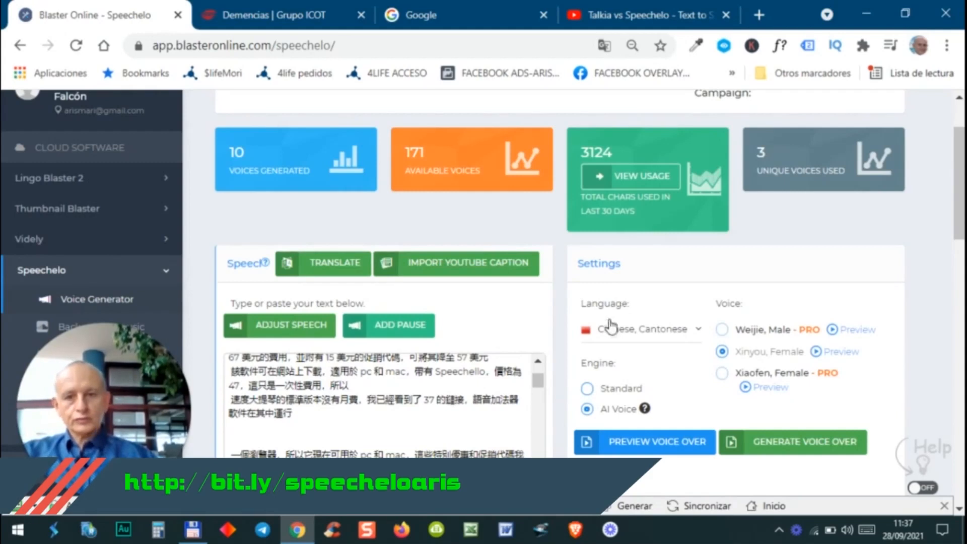